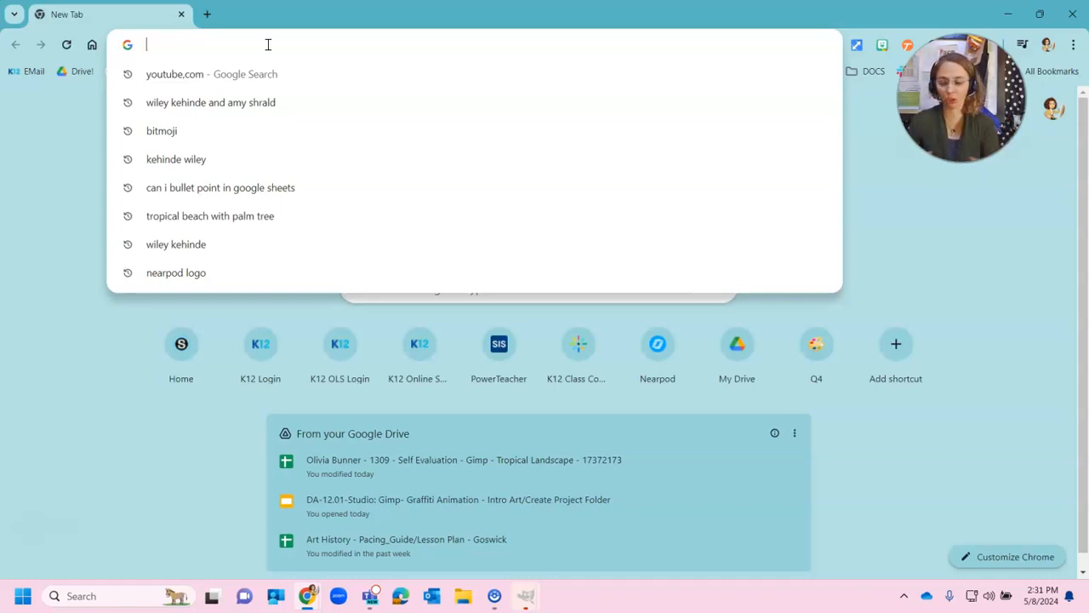
- Search Google for 'Graffiti empire' and open the Graffiti Empire website result
type("Garr")
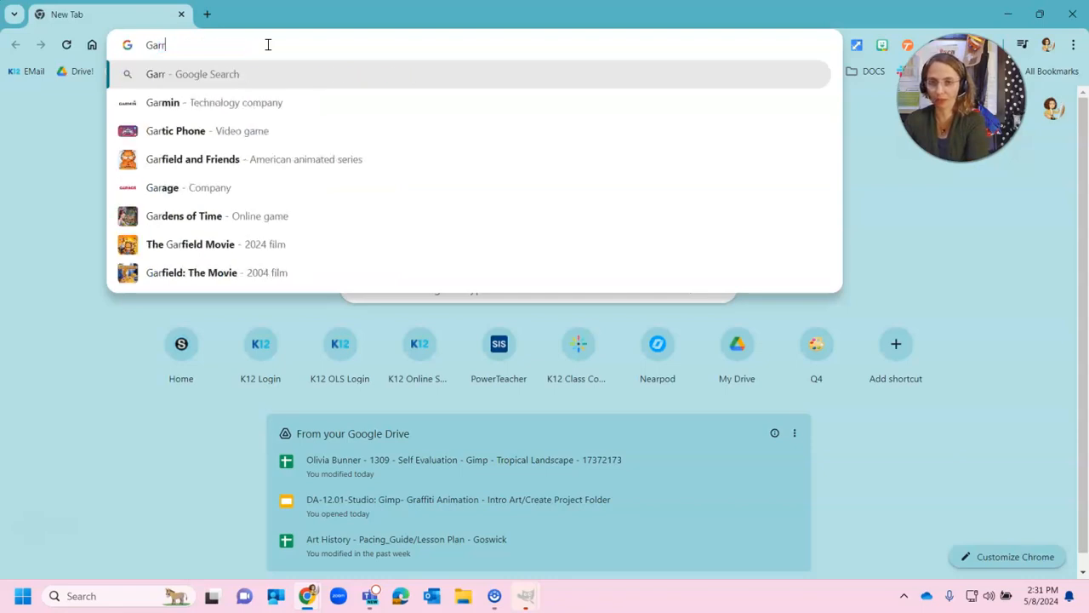
key("Backspace")
type("ffa")
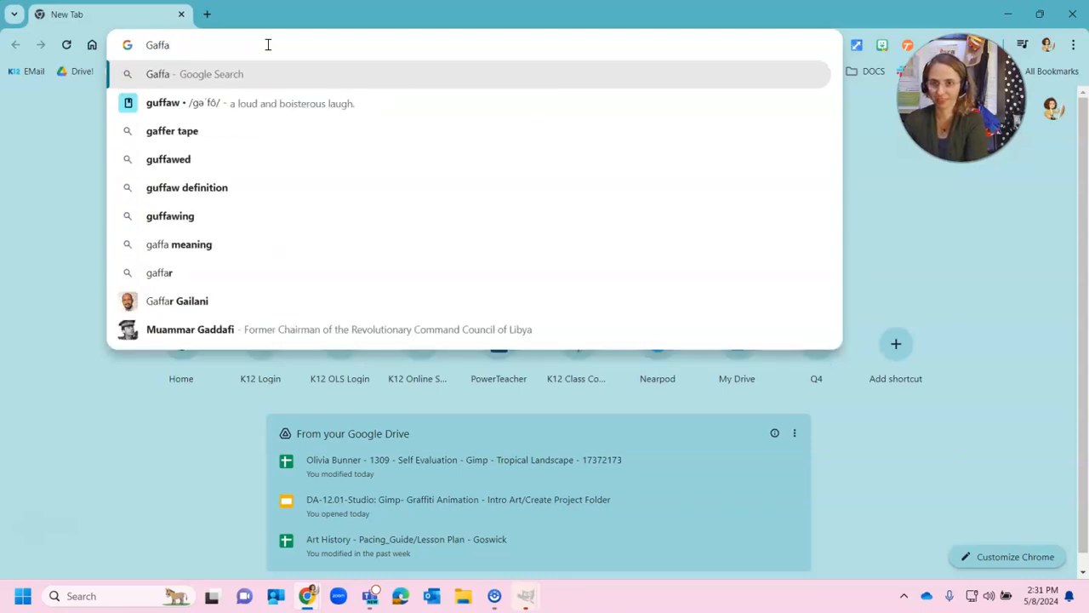
key("Backspace")
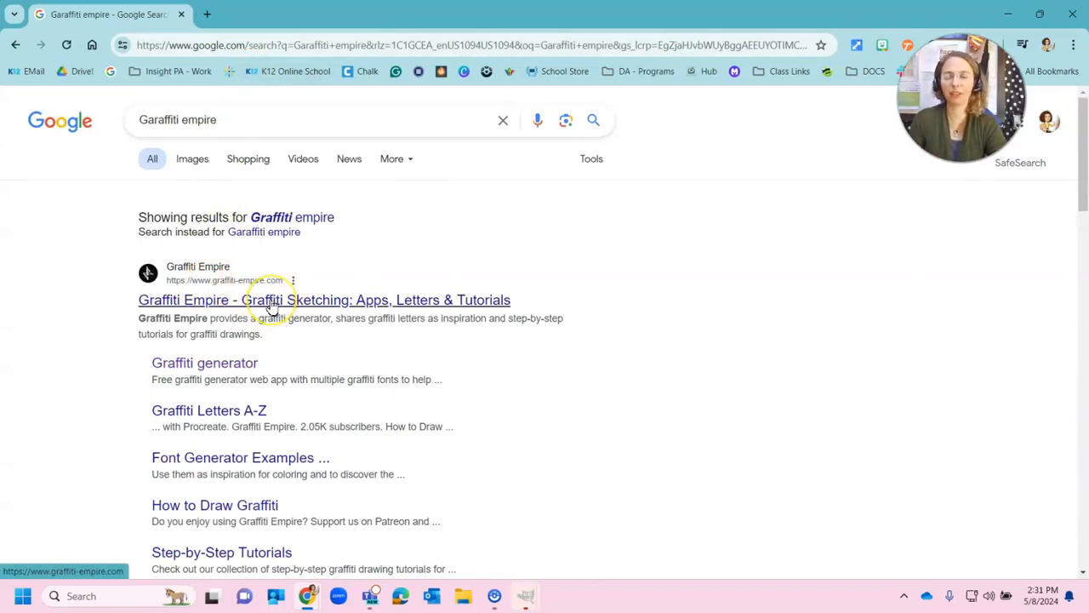
left_click(324, 299)
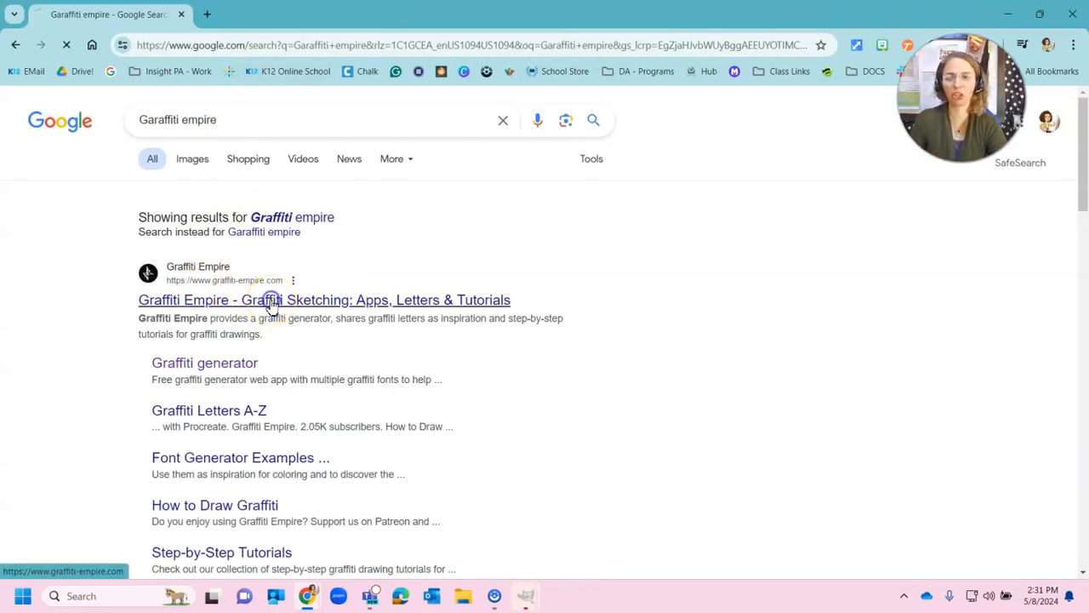
left_click(324, 300)
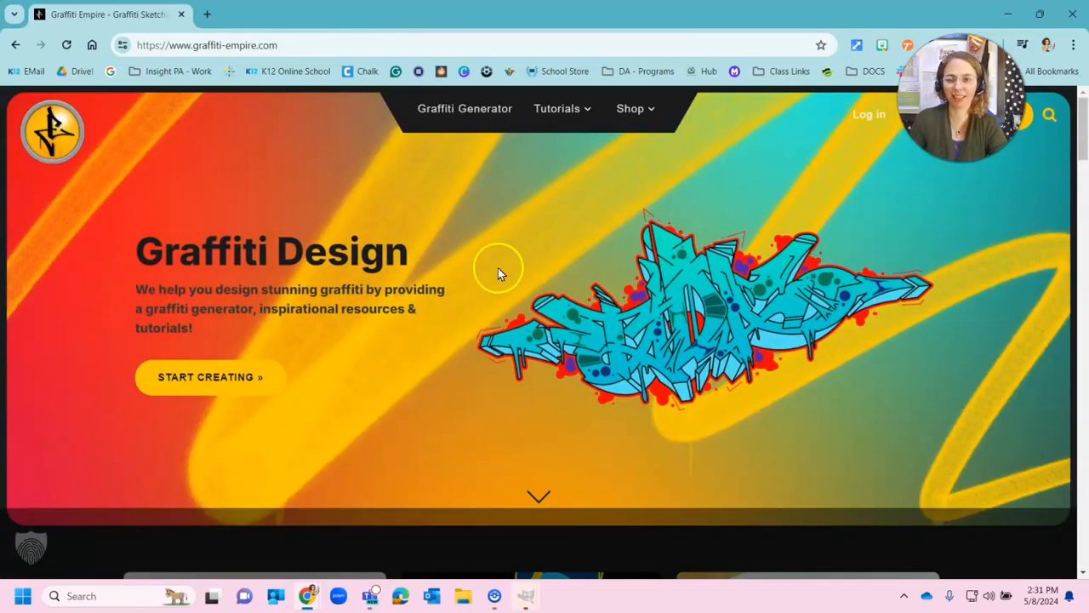
mouse_move(211, 376)
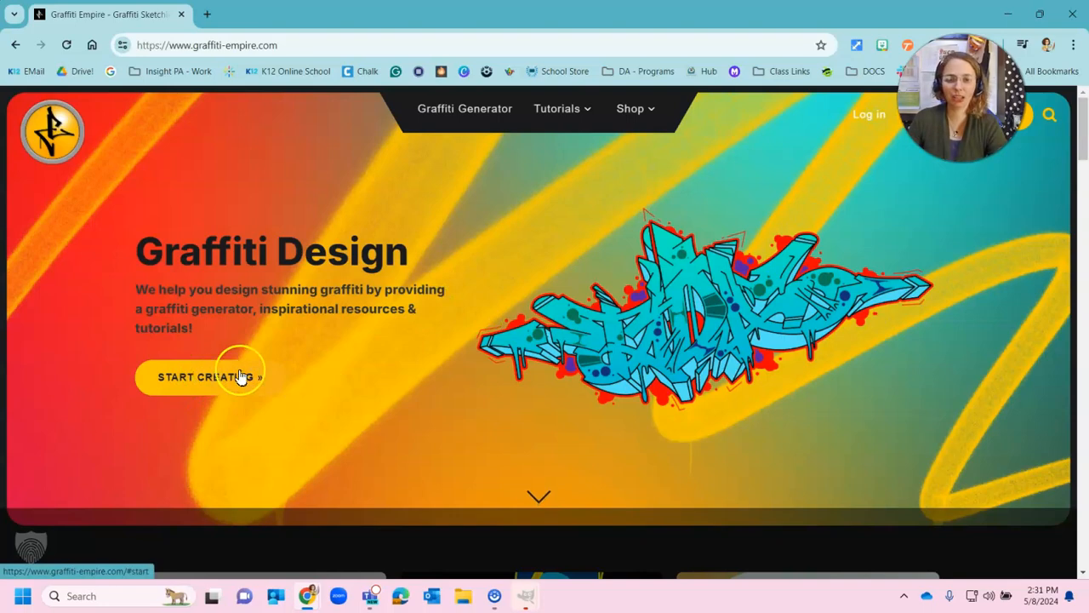
- Browse the homepage and the Graffiti Generator font grid to pick a font style
scroll("down", 3)
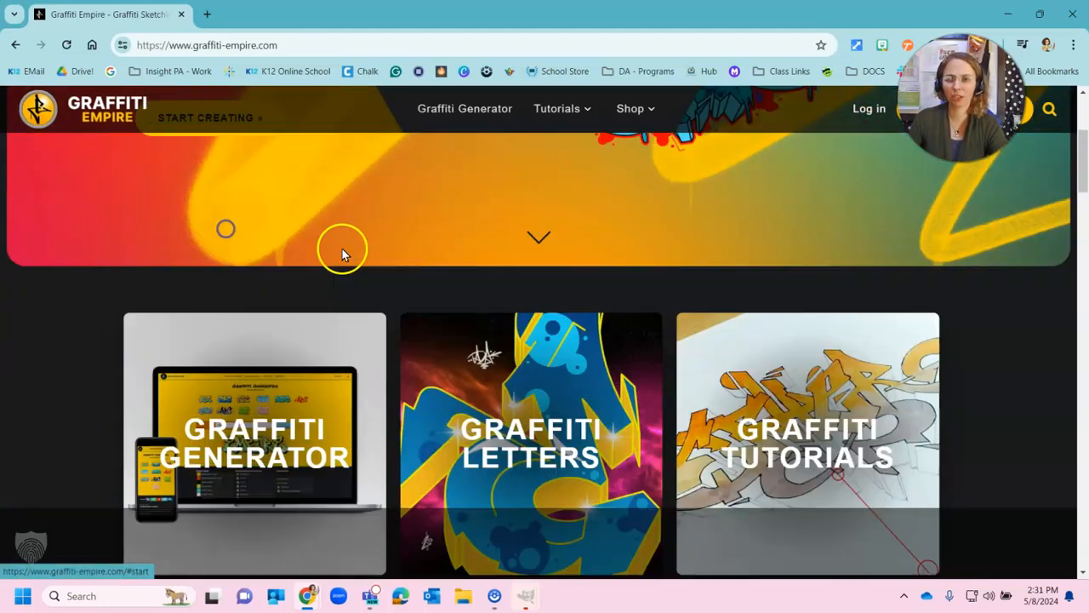
scroll("down", 3)
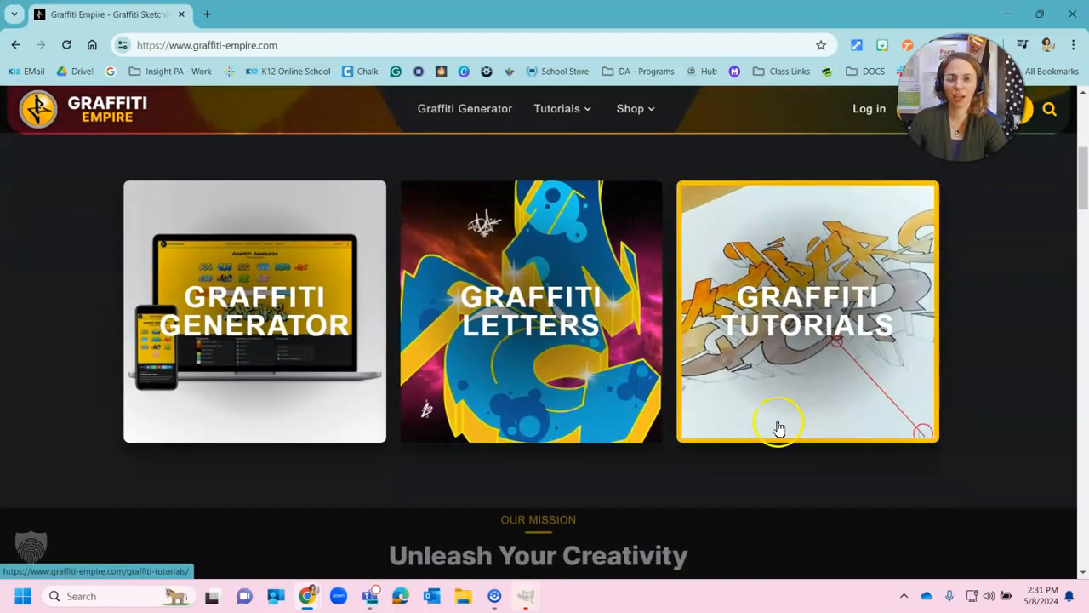
mouse_move(630, 422)
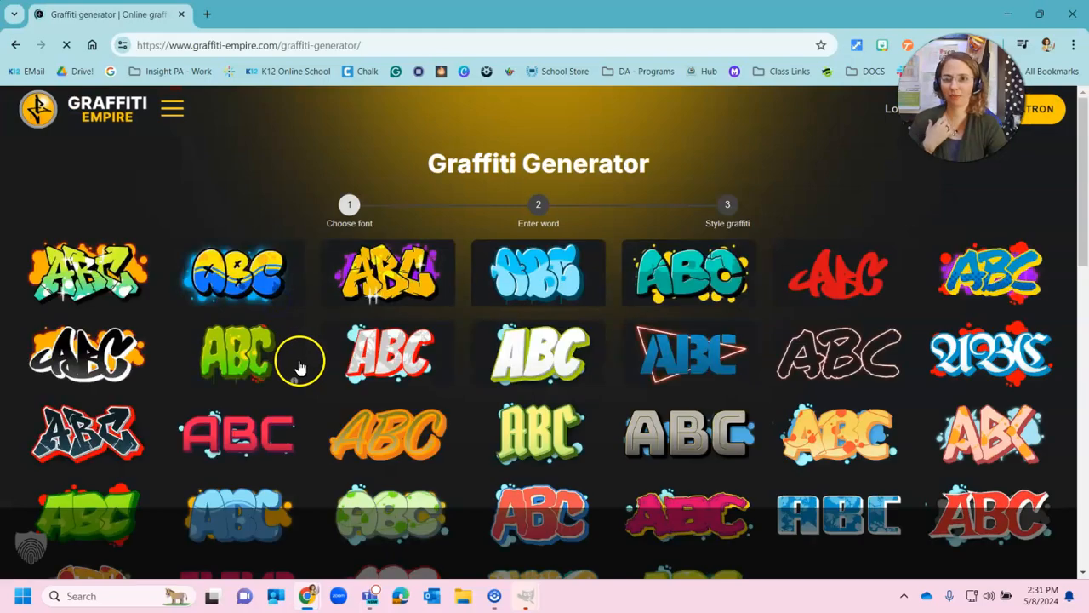
scroll("down", 3)
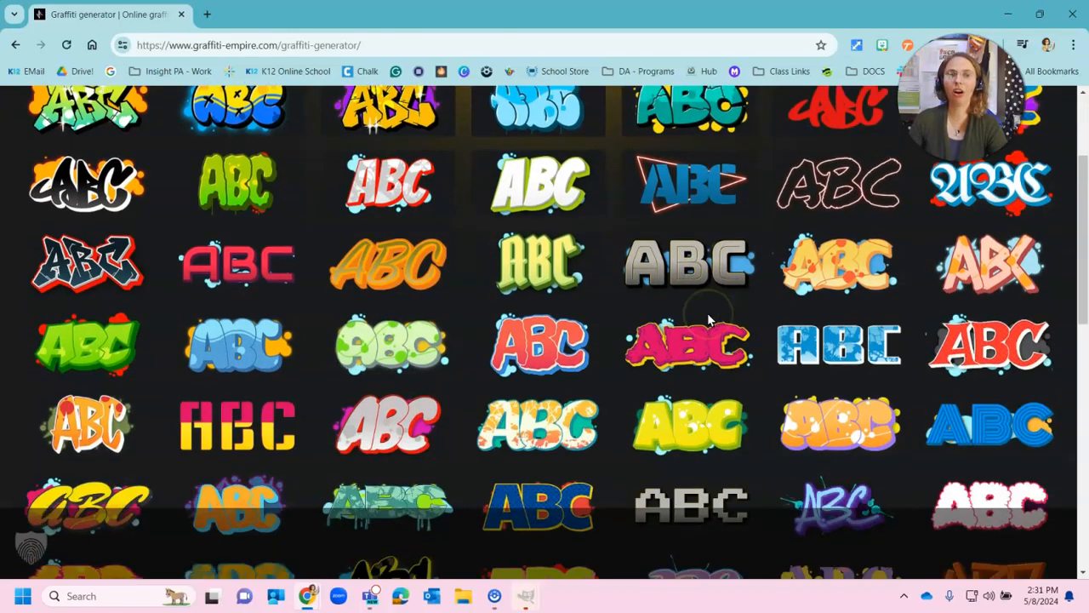
scroll("down", 3)
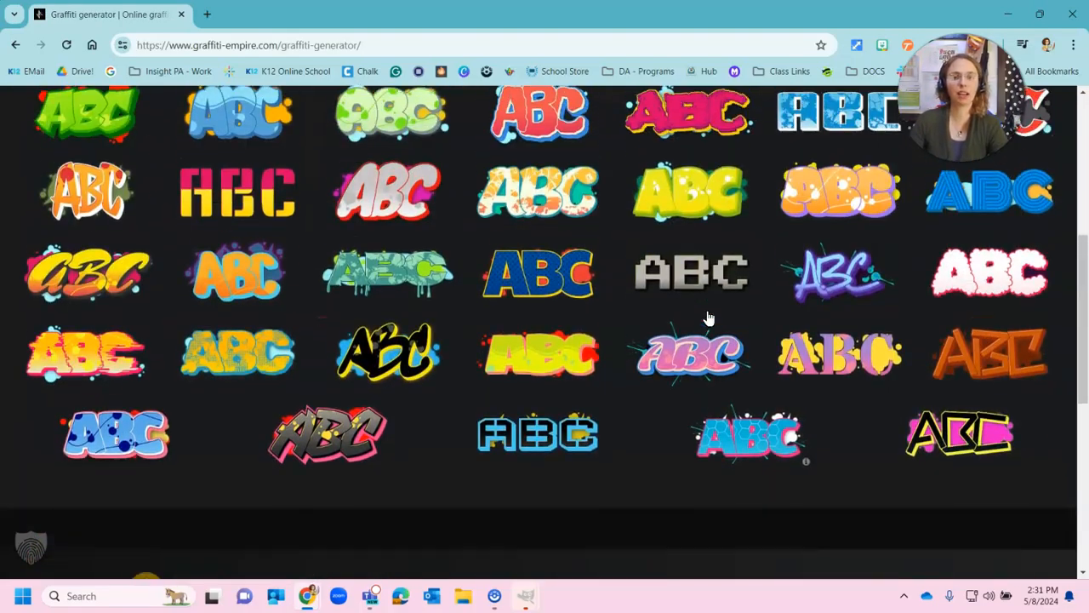
scroll("up", 3)
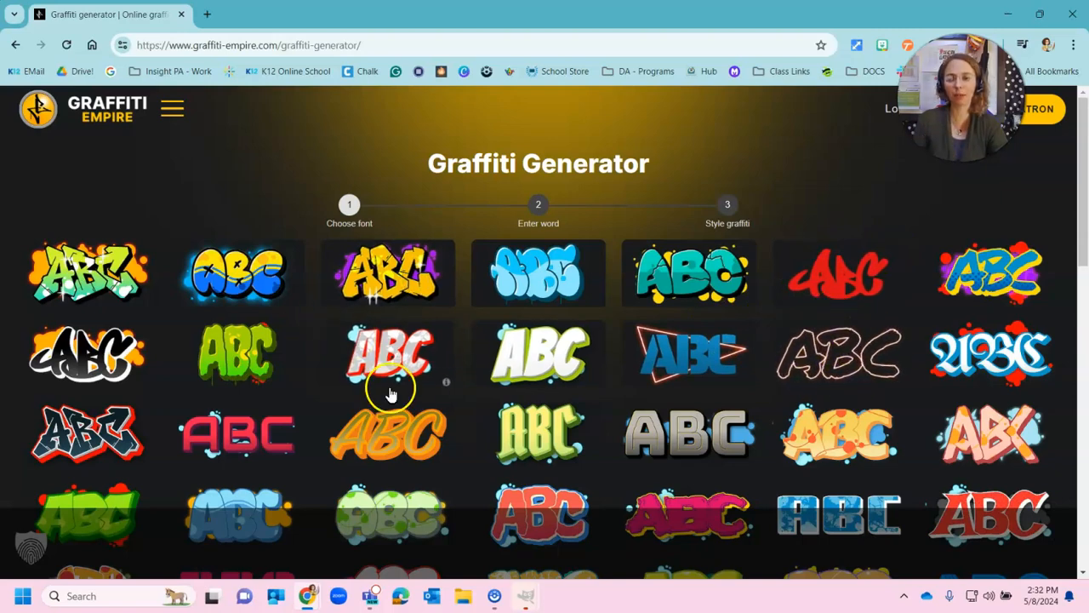
scroll("down", 3)
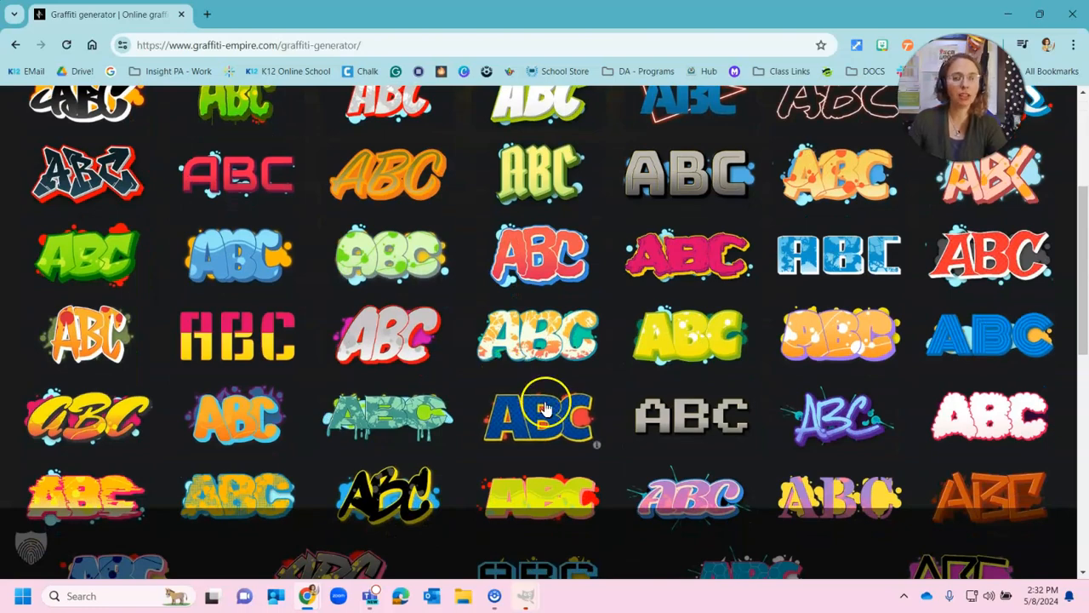
scroll("down", 3)
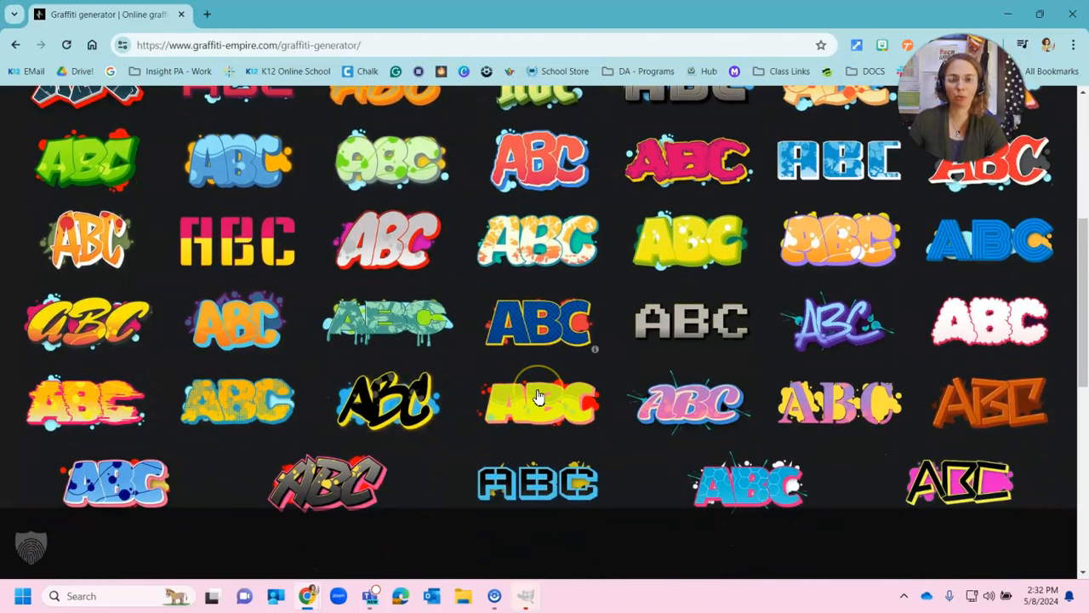
scroll("down", 3)
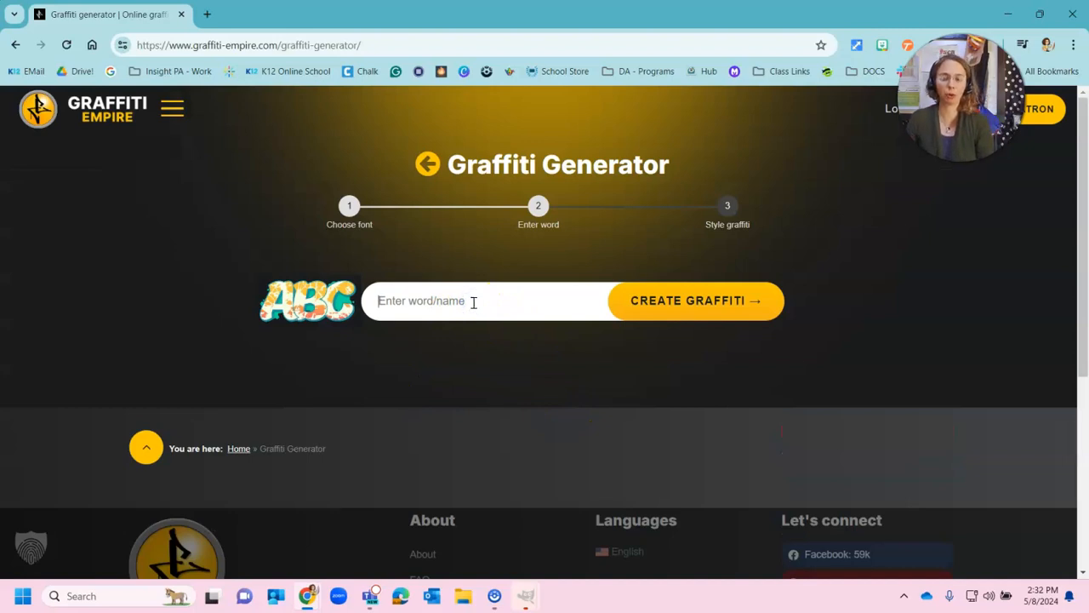
- Enter the word 'Jenny' and create the graffiti from it
type("Jenn")
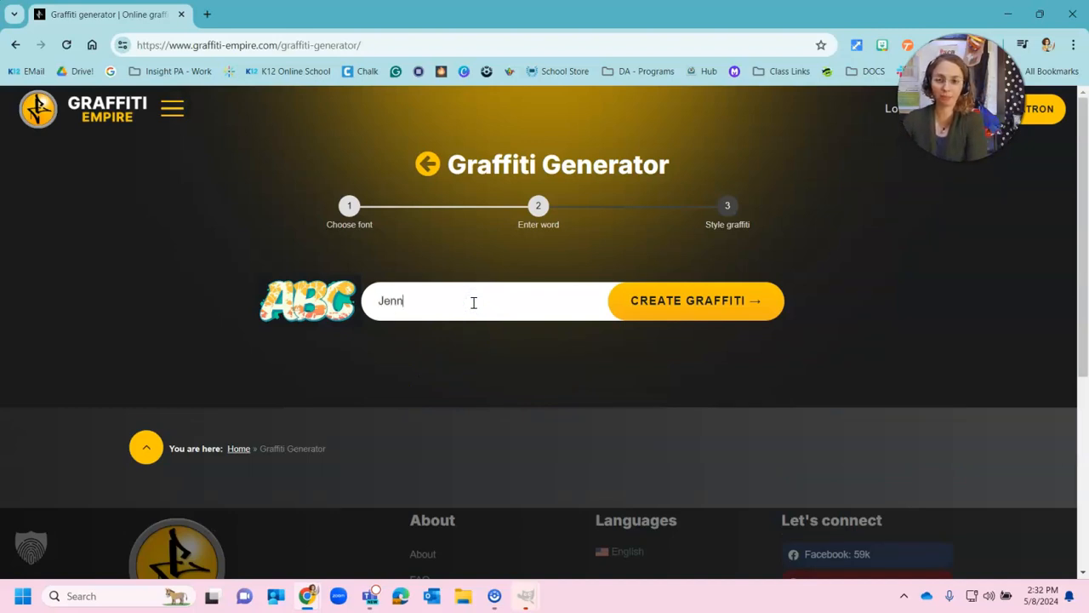
type("y")
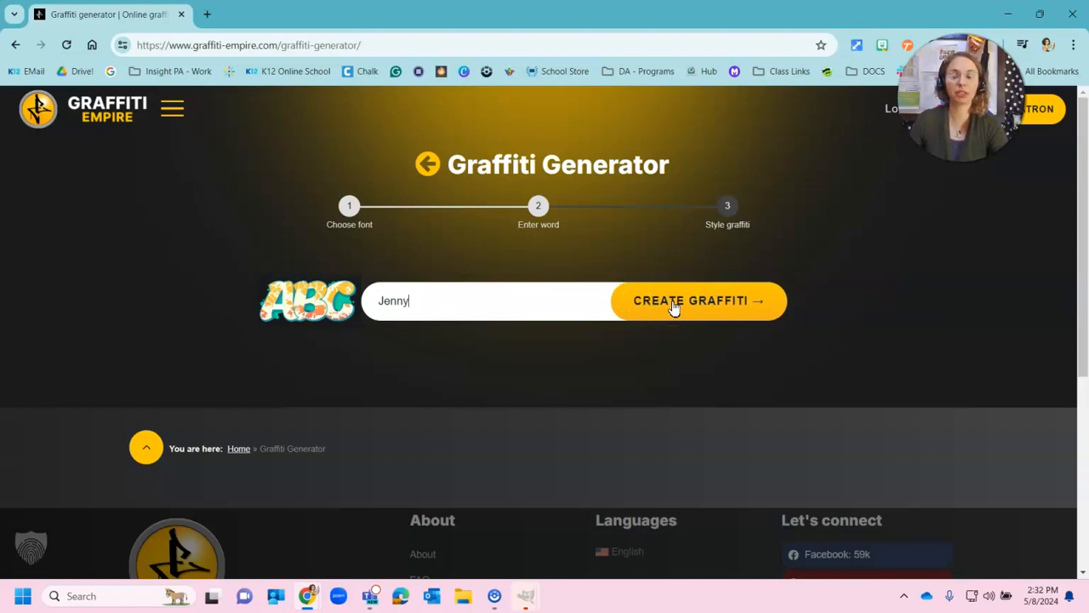
left_click(690, 300)
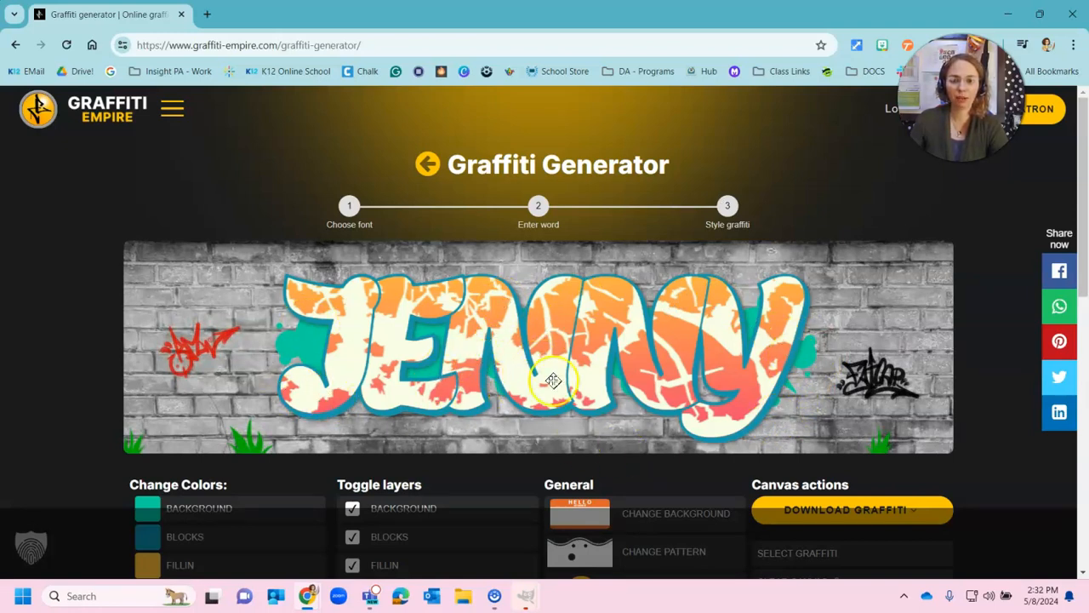
scroll("down", 3)
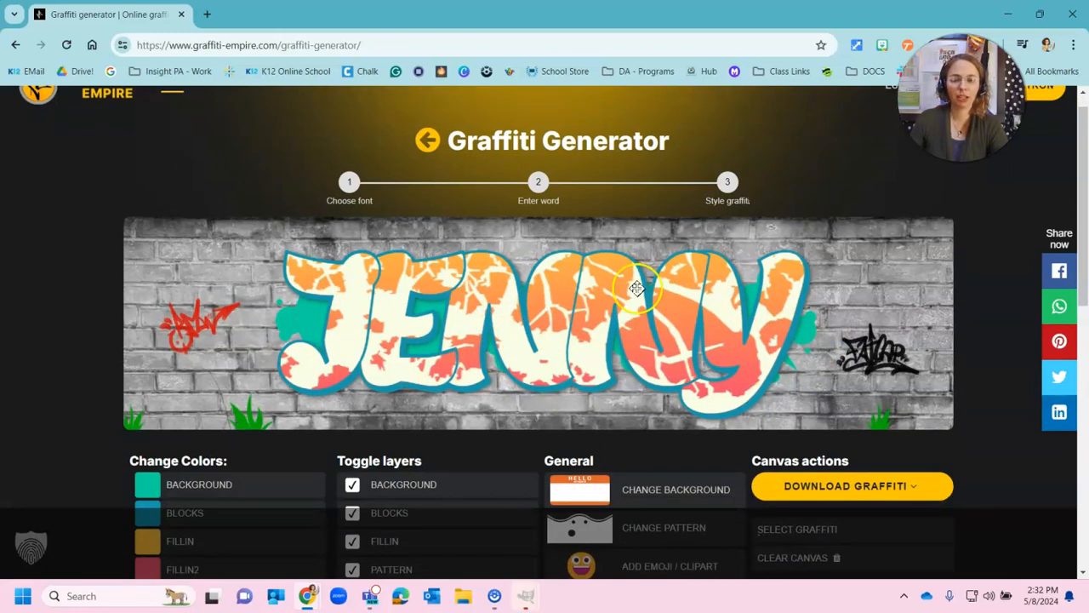
scroll("down", 3)
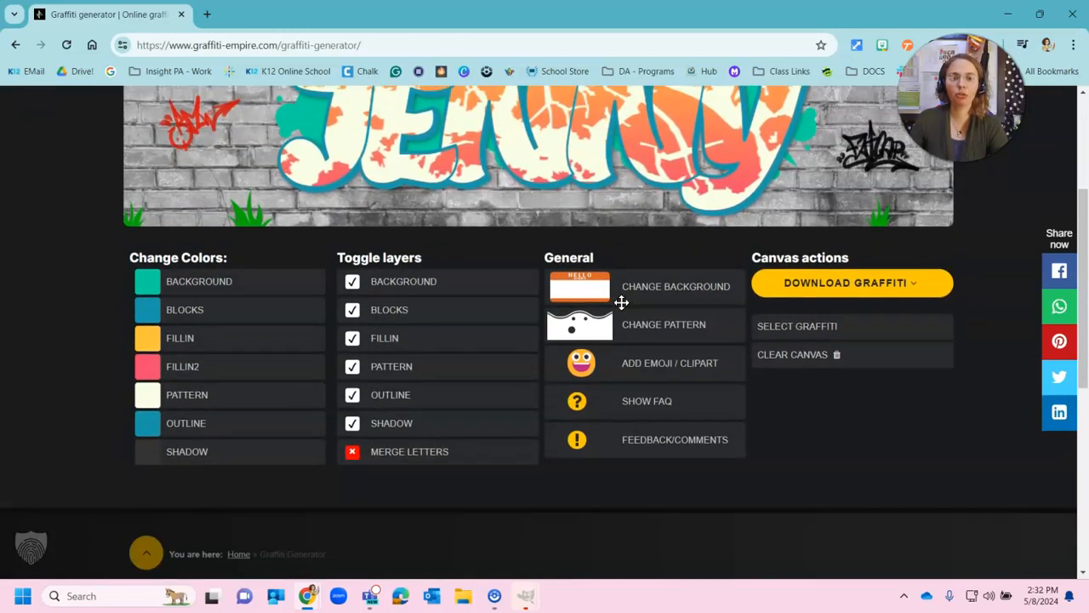
scroll("down", 3)
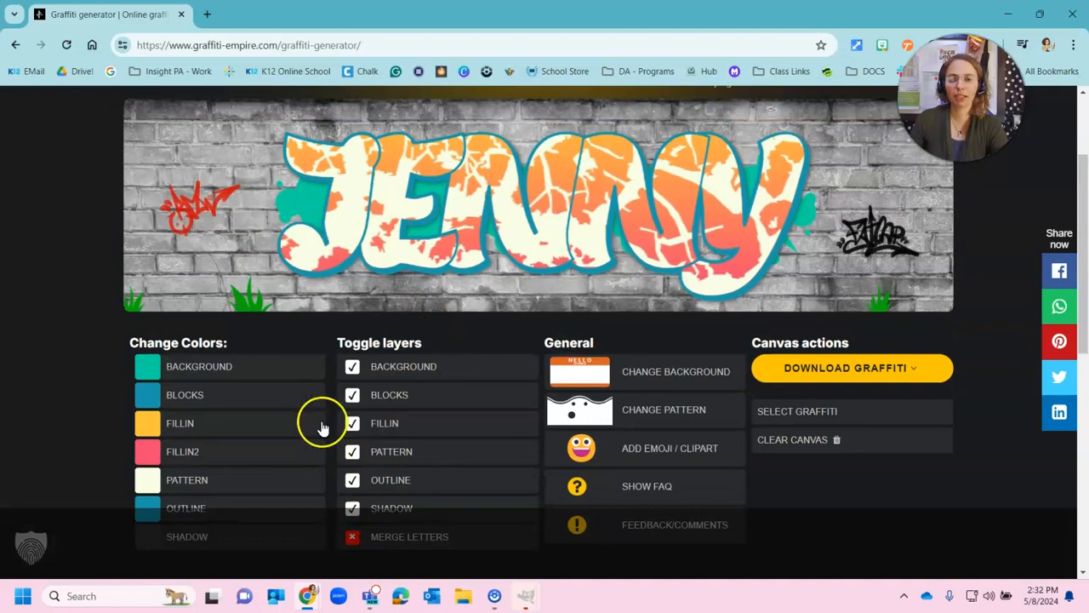
left_click(146, 422)
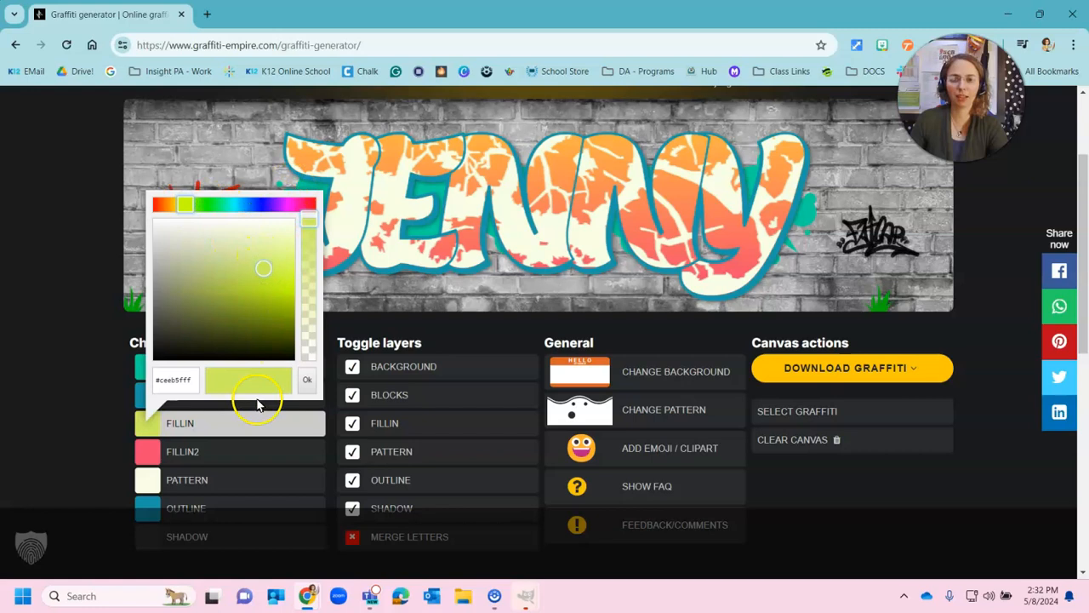
left_click(306, 379)
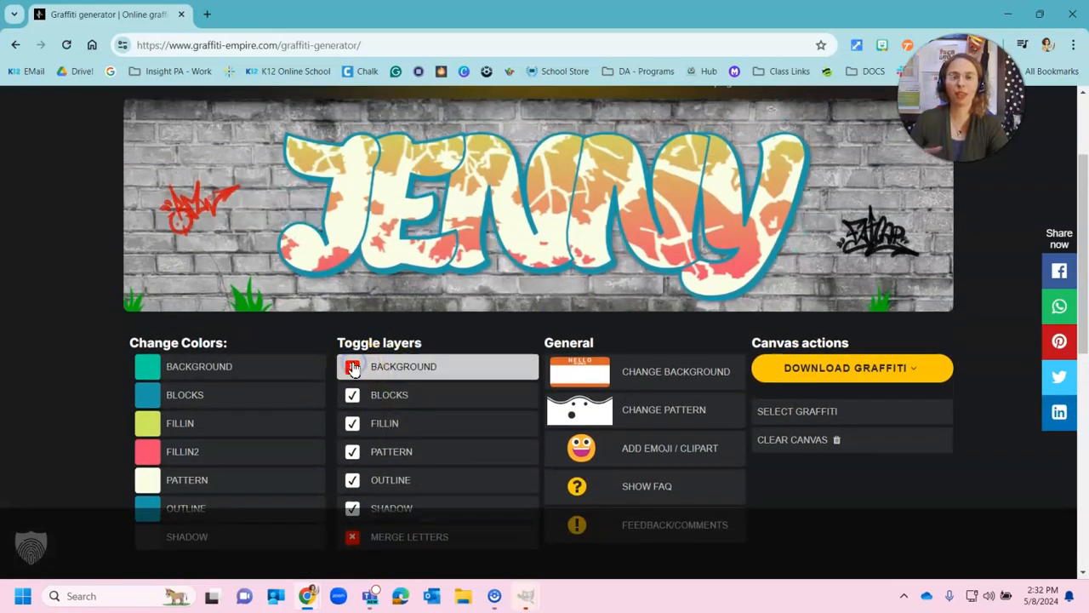
left_click(350, 365)
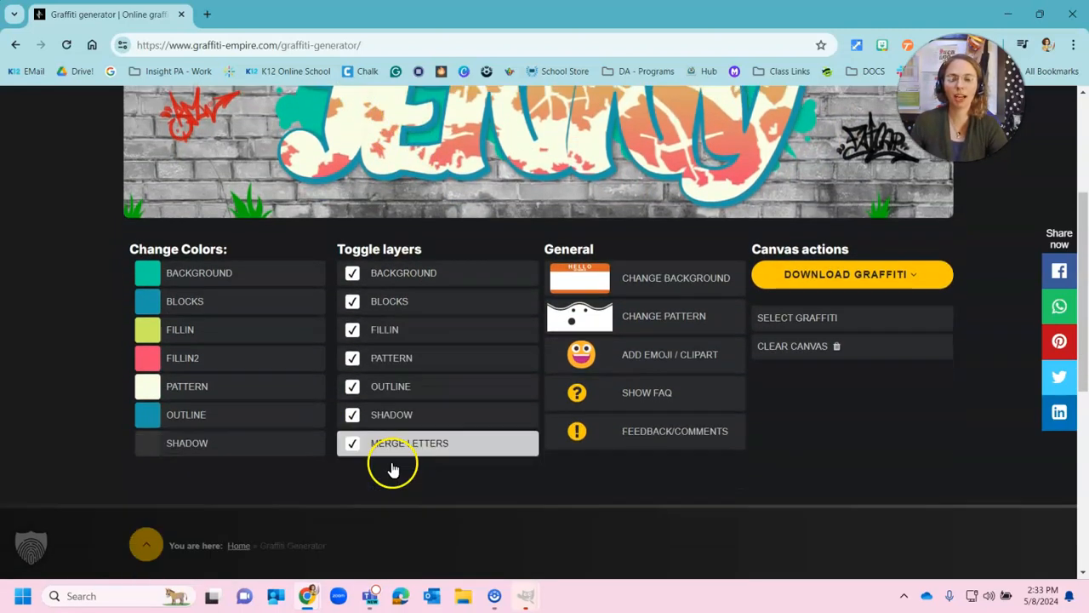
left_click(353, 442)
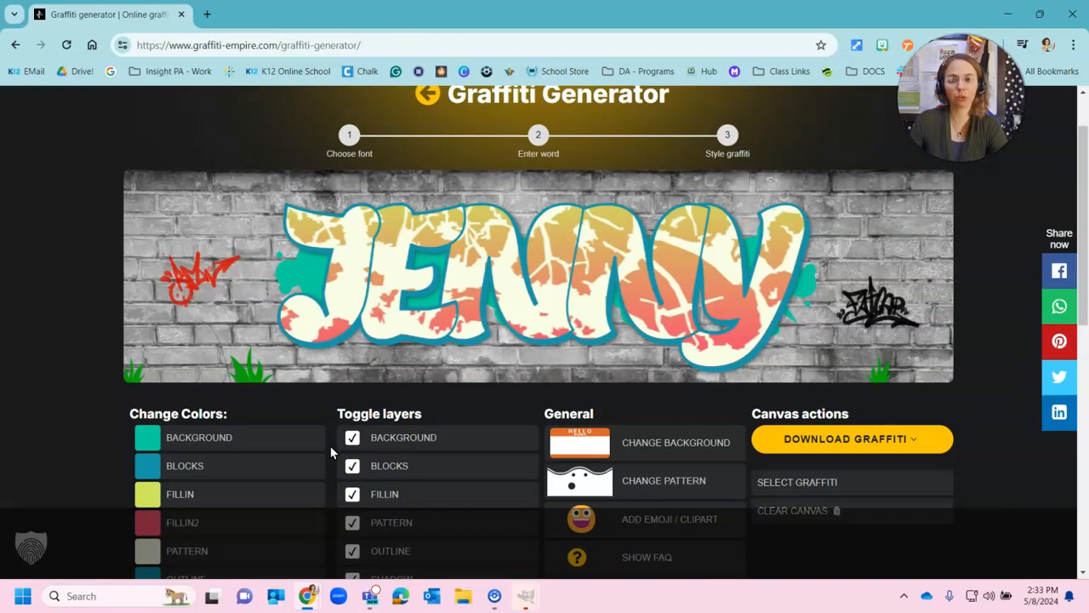
left_click(146, 494)
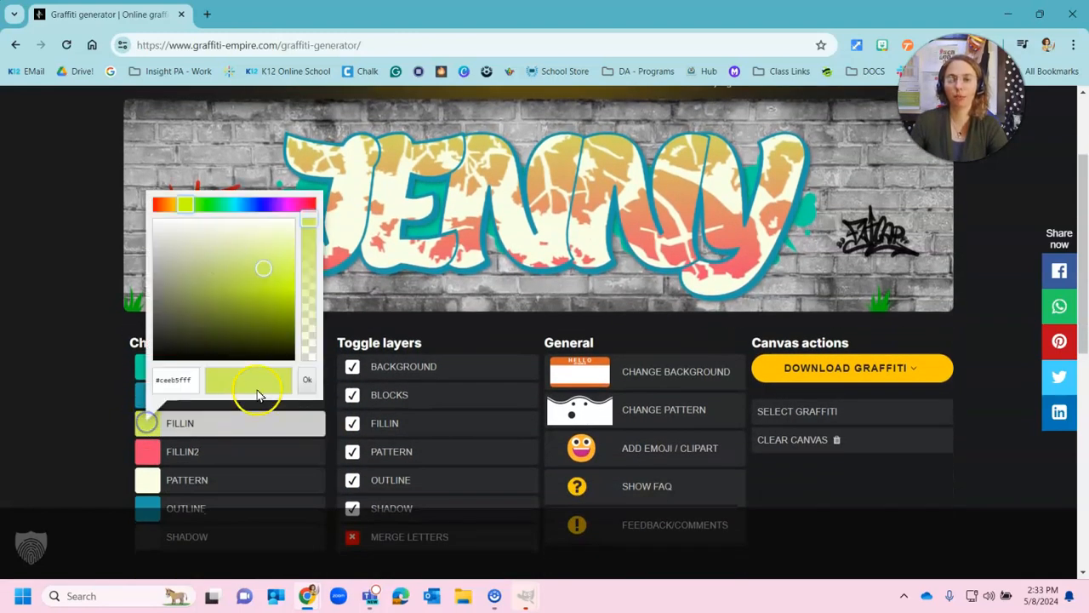
left_click(258, 262)
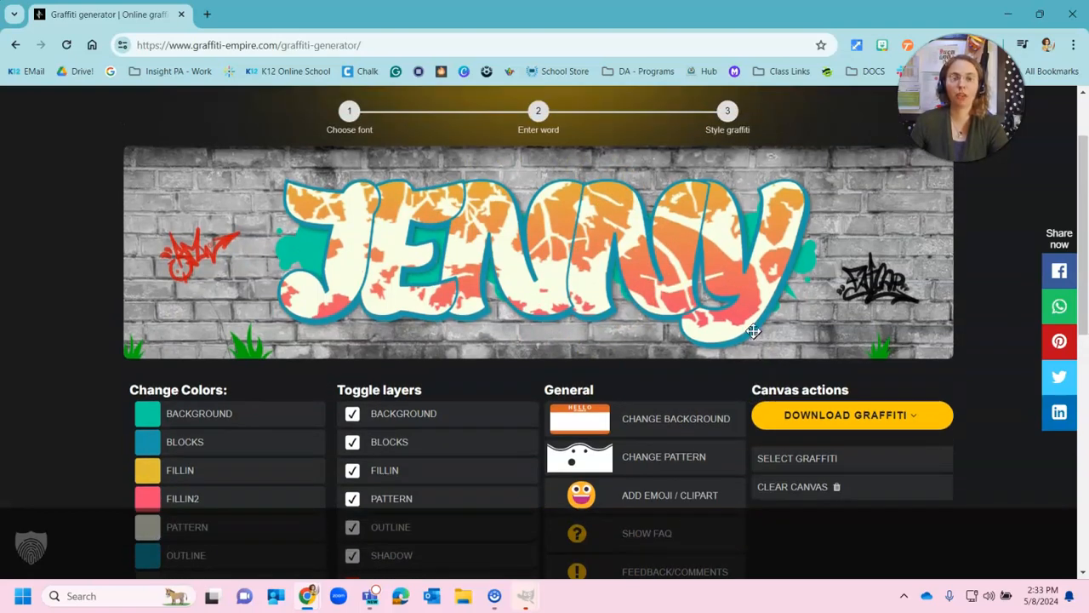
- Select the JENNY lettering and resize it to sit compactly on the brick wall
scroll("down", 3)
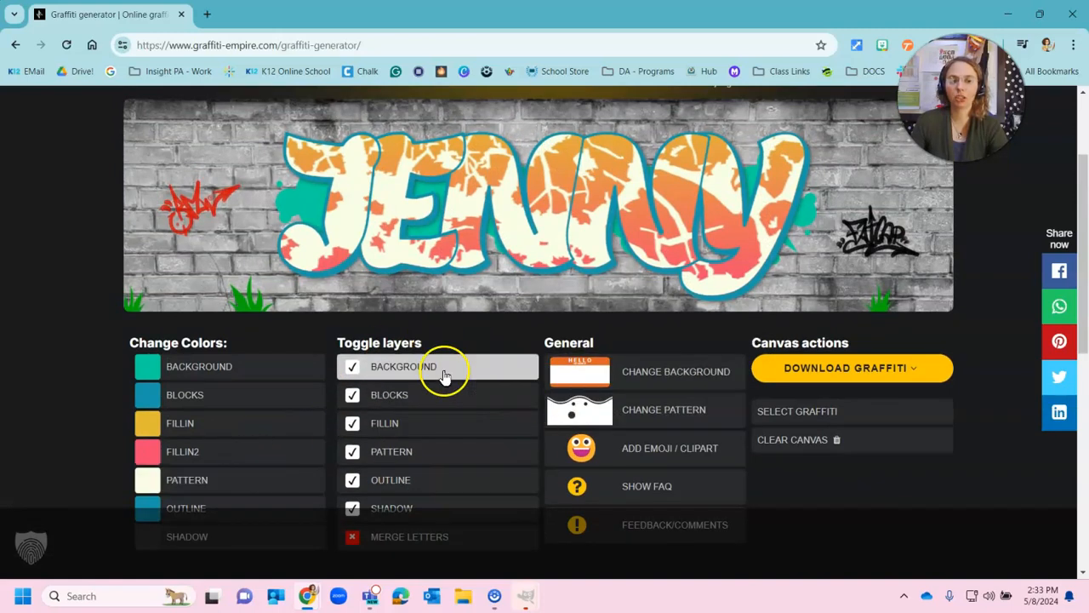
scroll("down", 3)
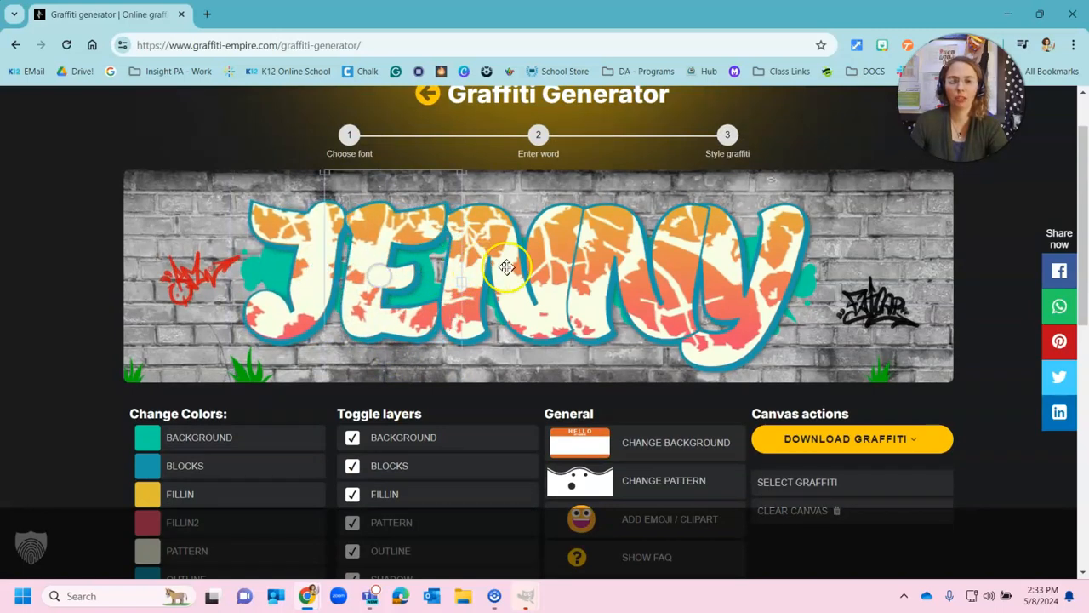
left_click_drag(507, 269, 728, 281)
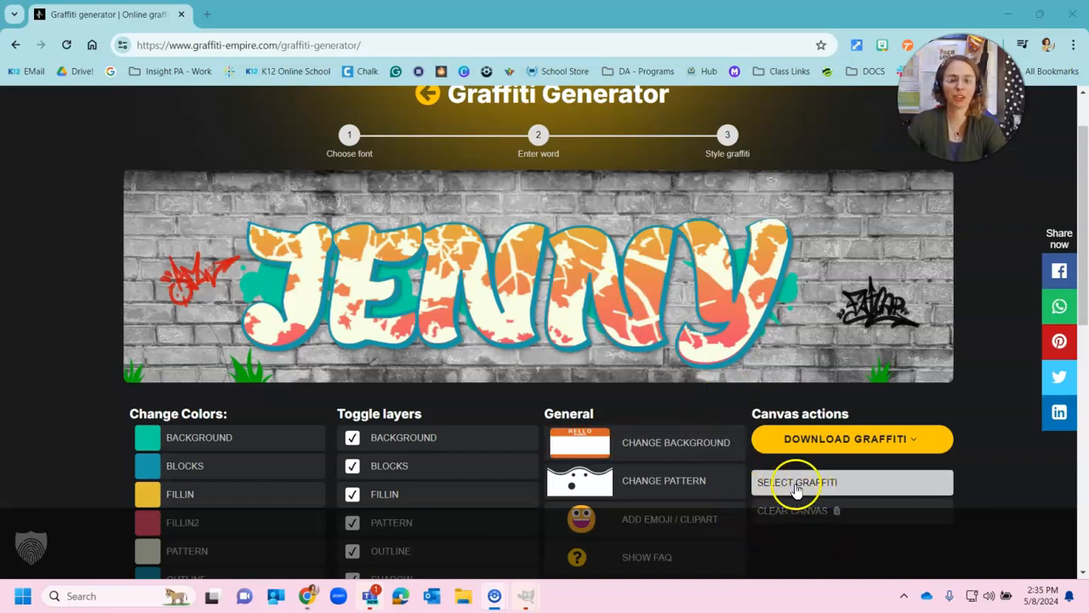
left_click(797, 481)
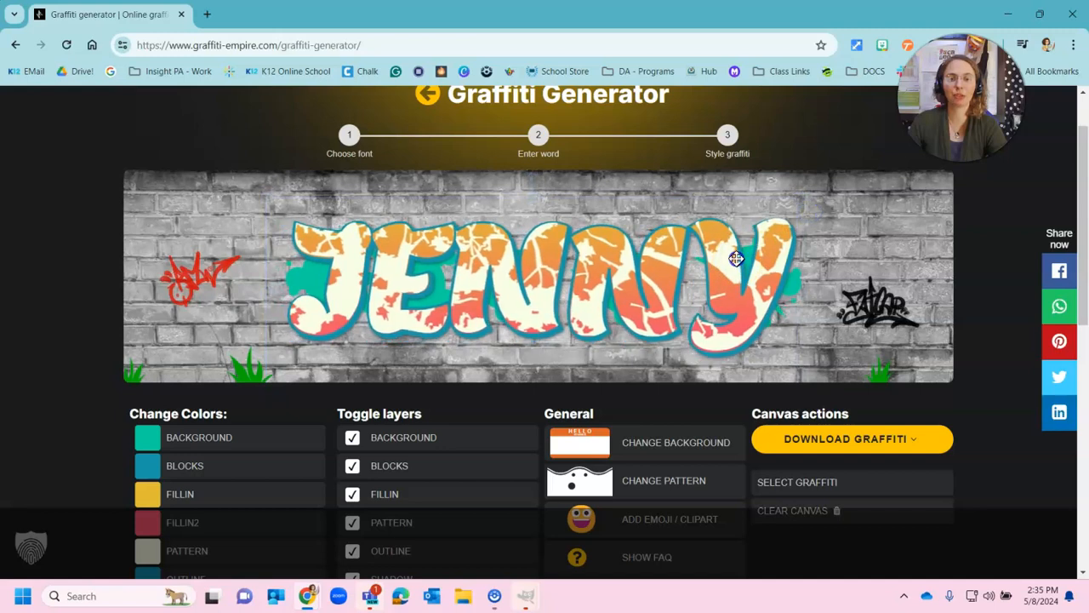
left_click(735, 259)
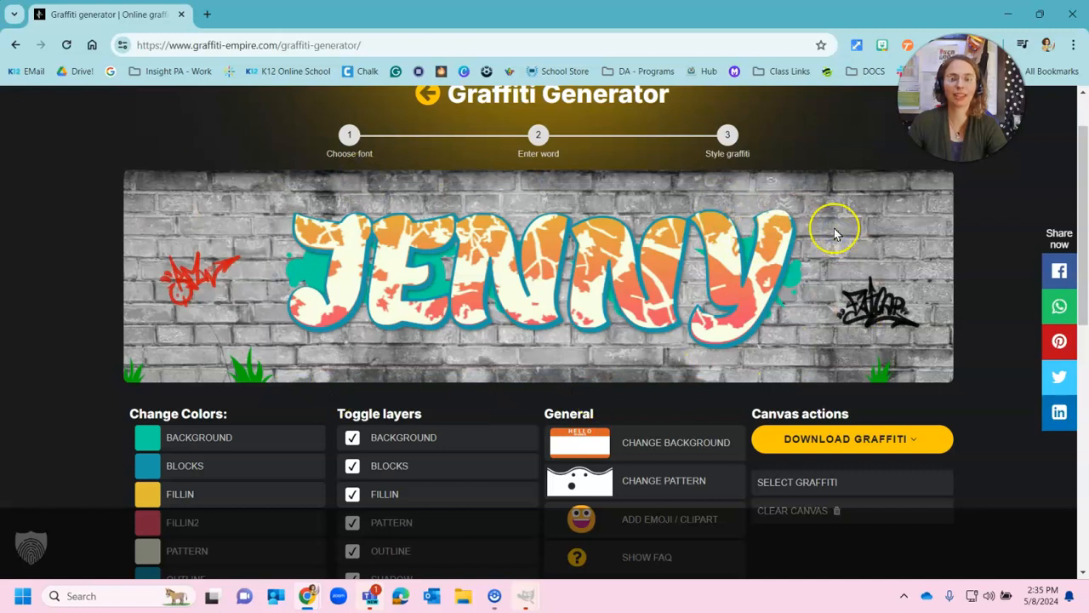
mouse_move(953, 395)
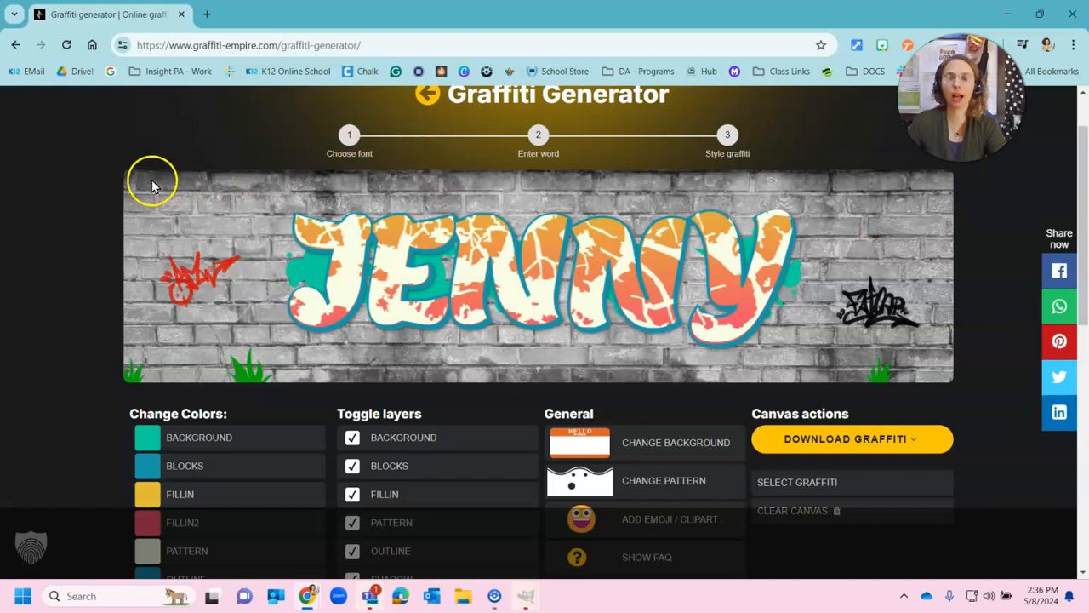
mouse_move(139, 179)
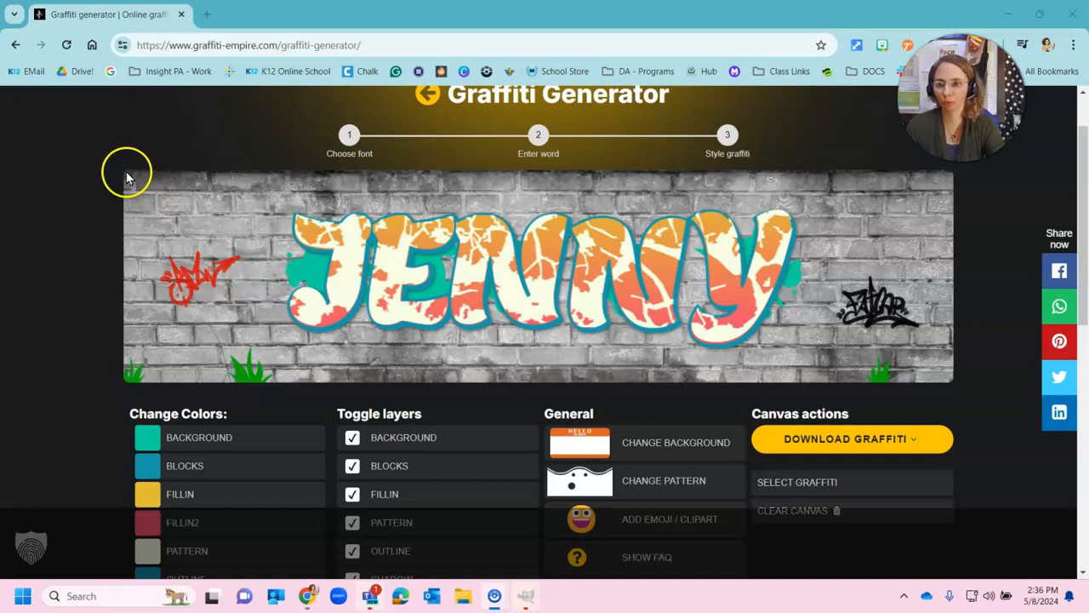
mouse_move(150, 207)
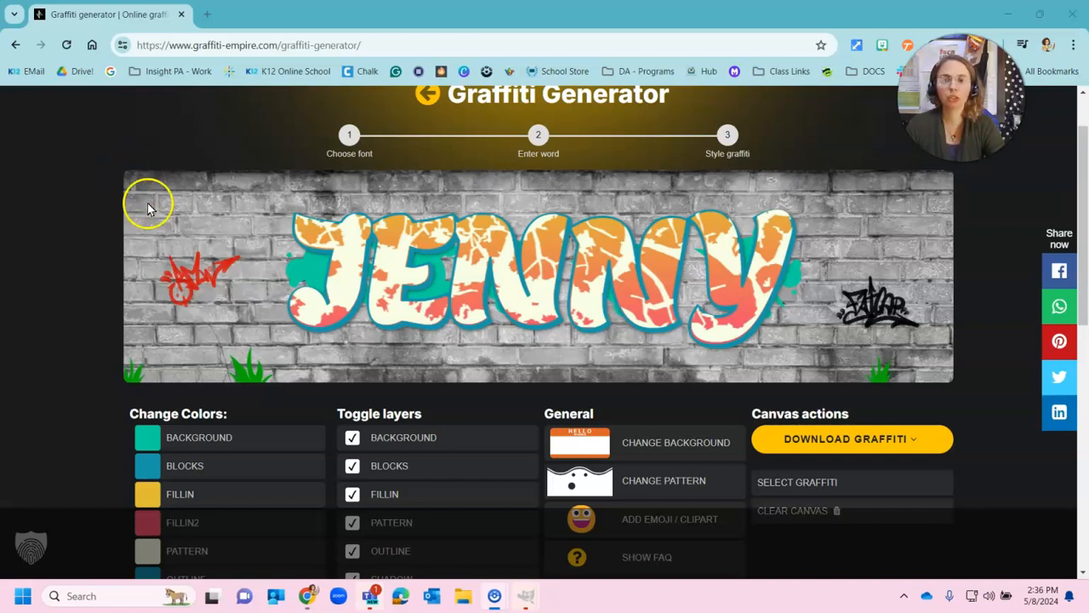
mouse_move(133, 168)
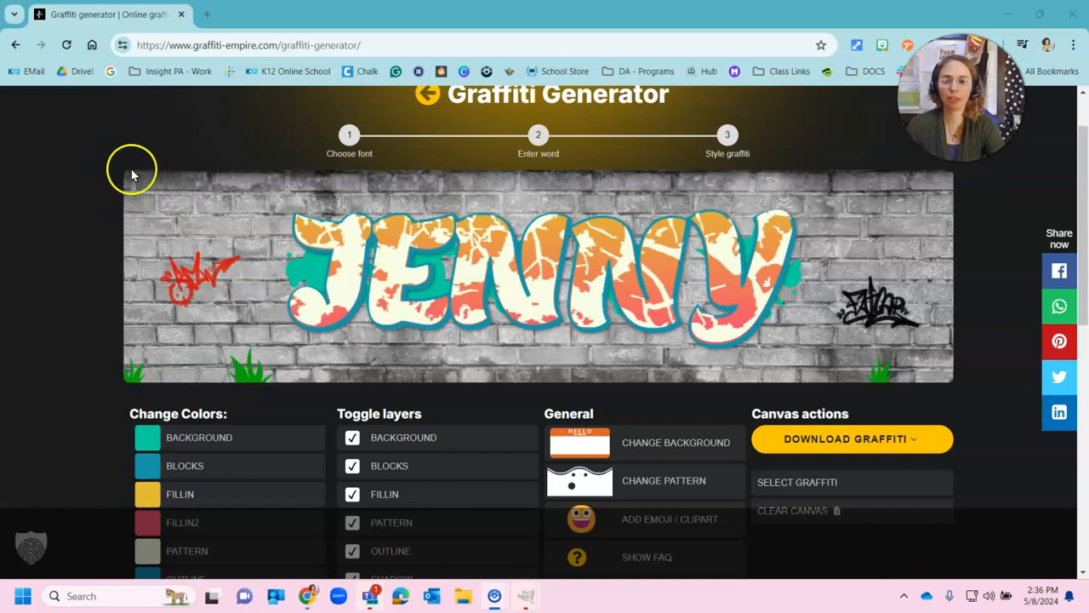
mouse_move(116, 595)
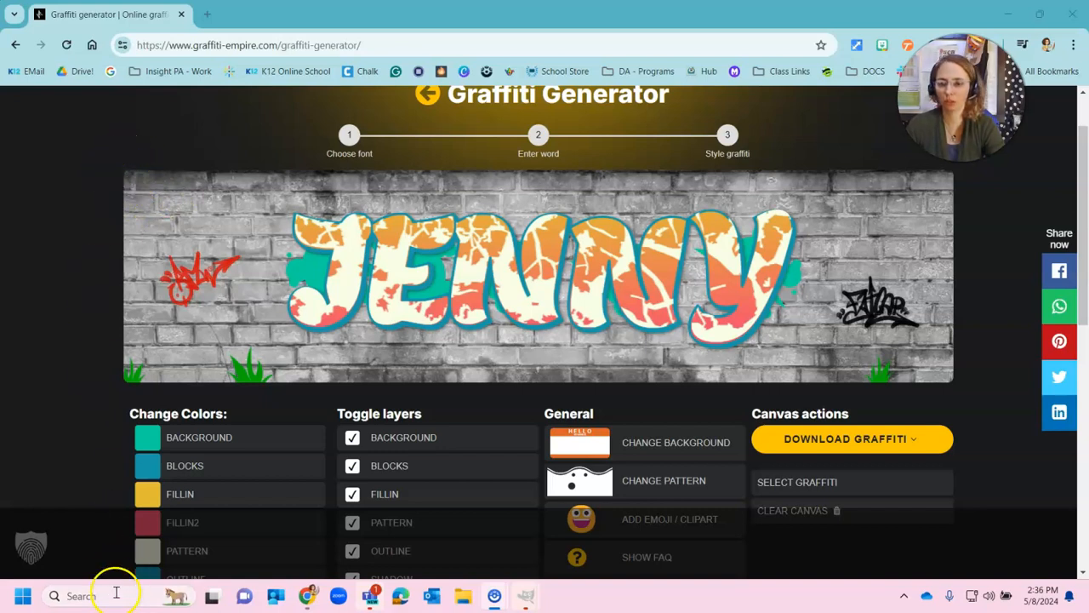
mouse_move(119, 595)
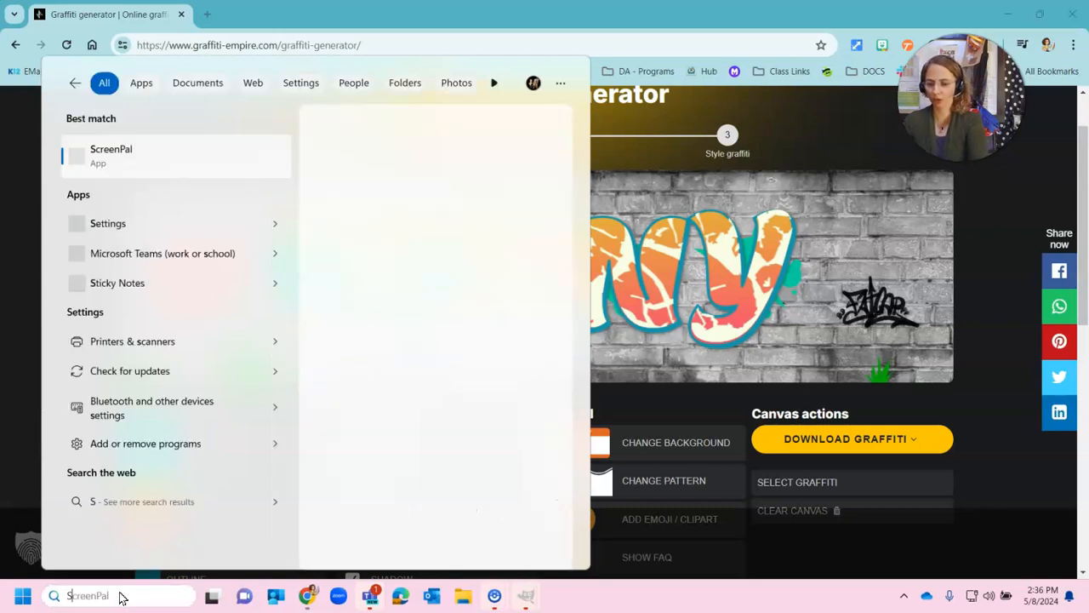
- Find and launch Snipping Tool from Windows search, then minimize its window
type("Snipping Tool")
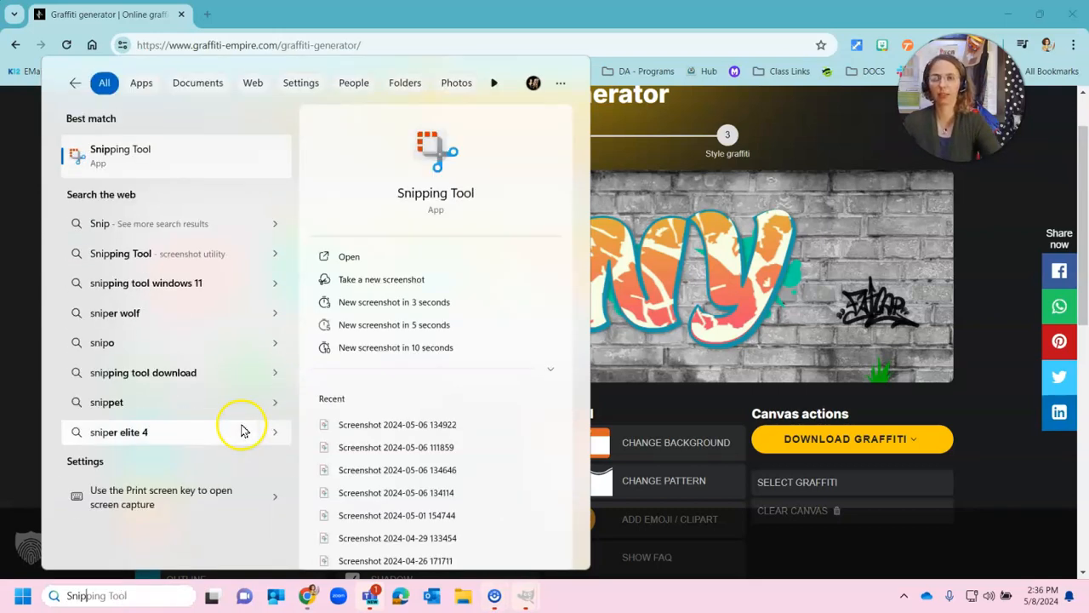
left_click(255, 194)
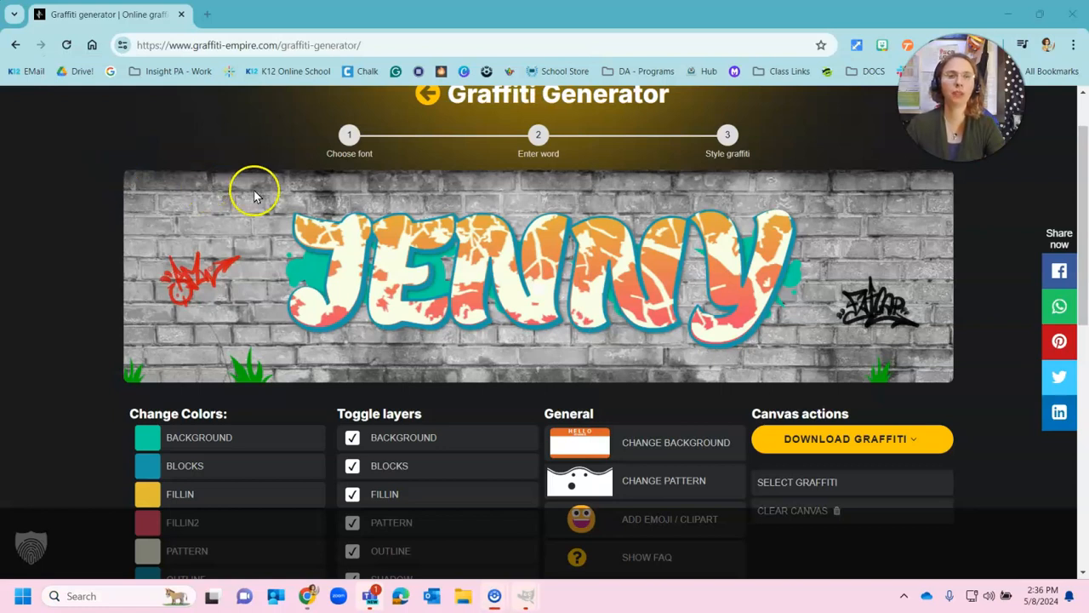
mouse_move(252, 181)
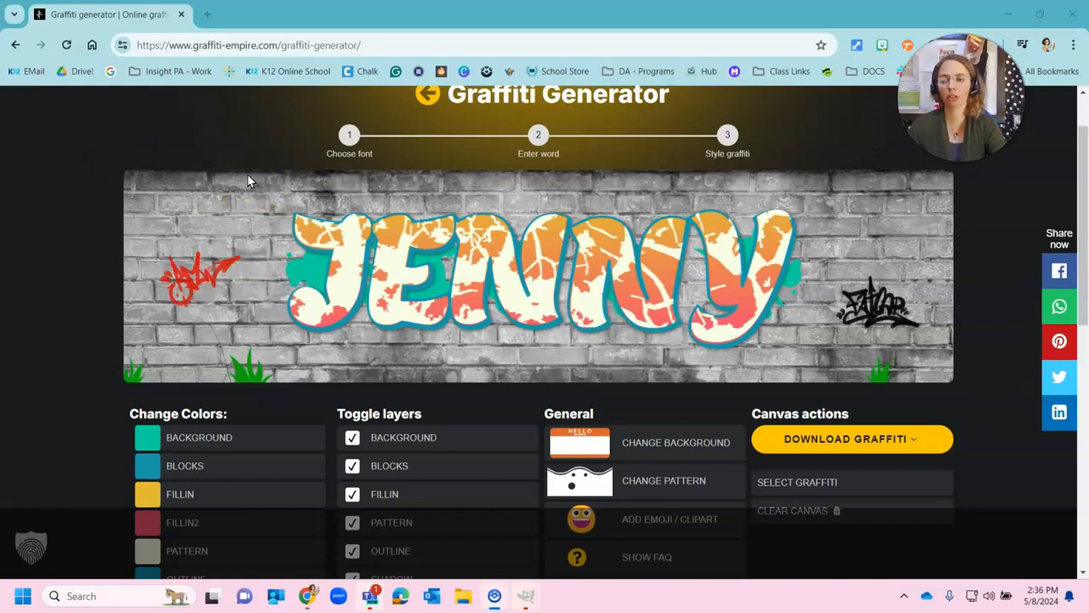
left_click(554, 596)
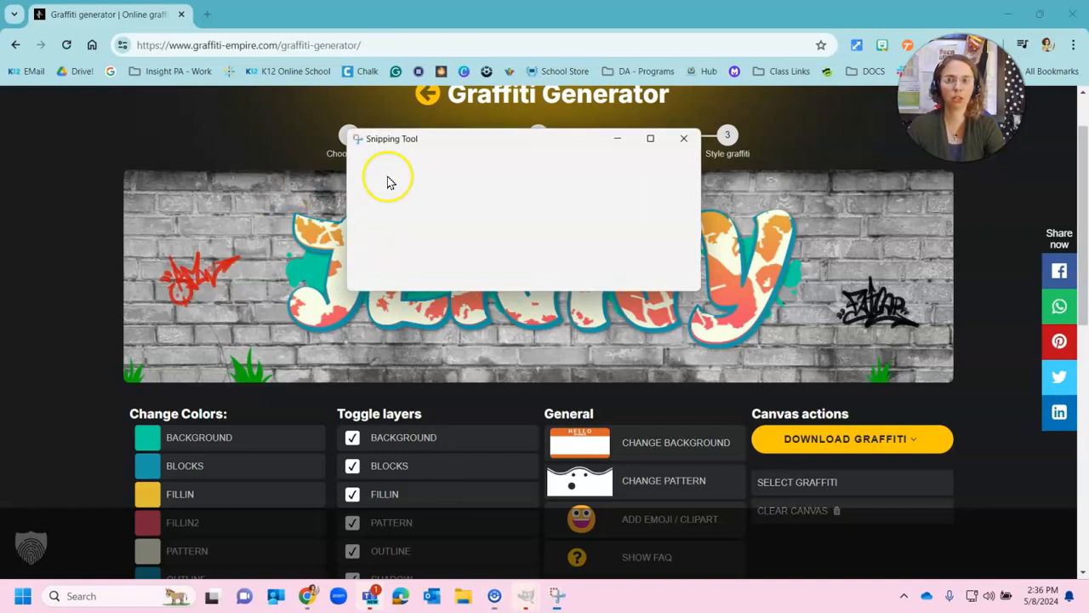
left_click(684, 138)
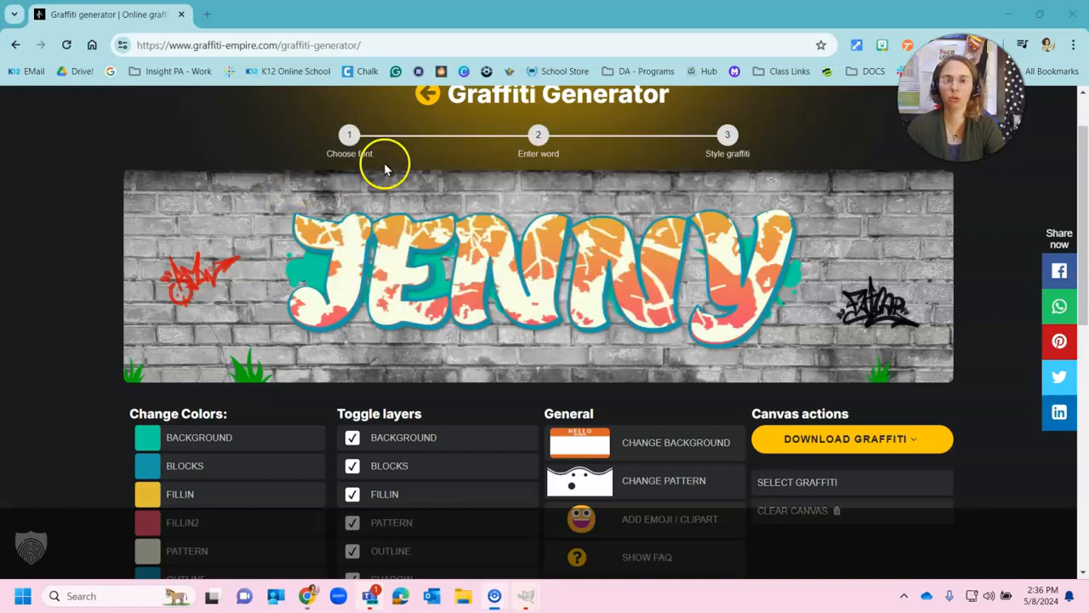
mouse_move(128, 173)
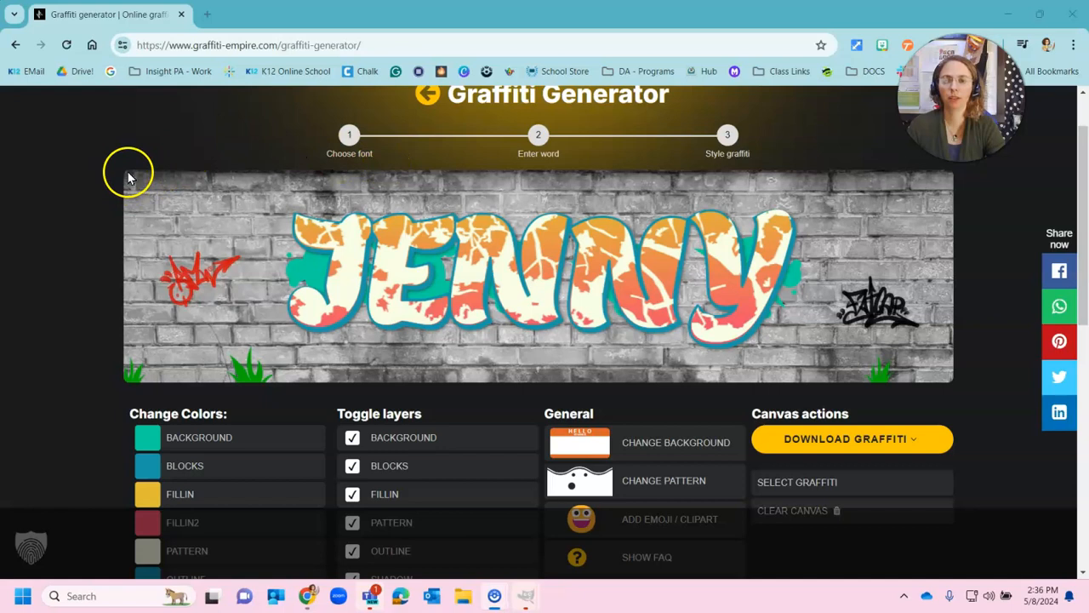
mouse_move(132, 180)
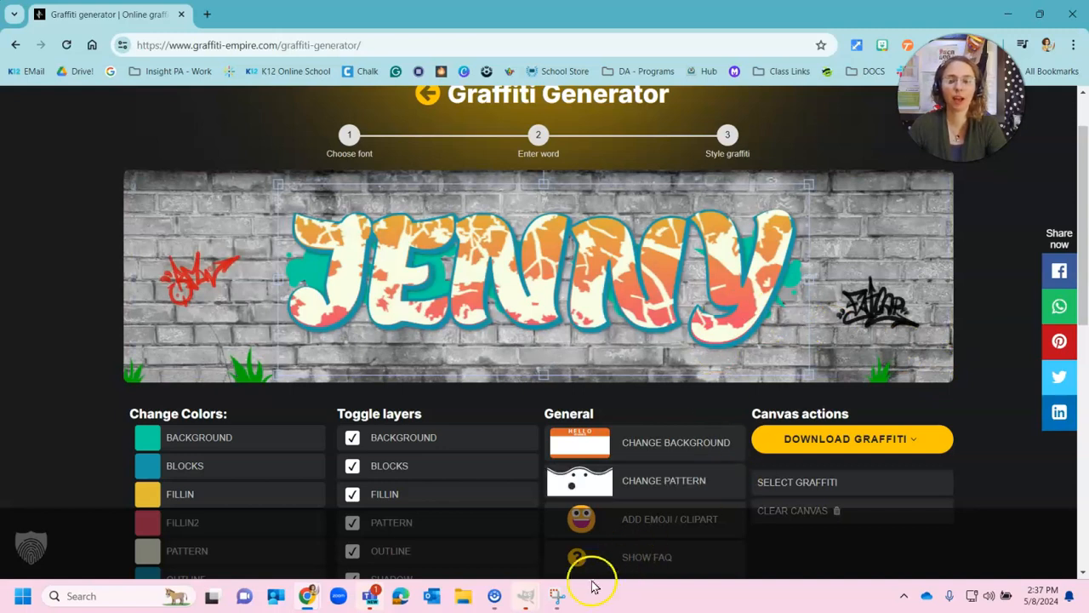
mouse_move(694, 593)
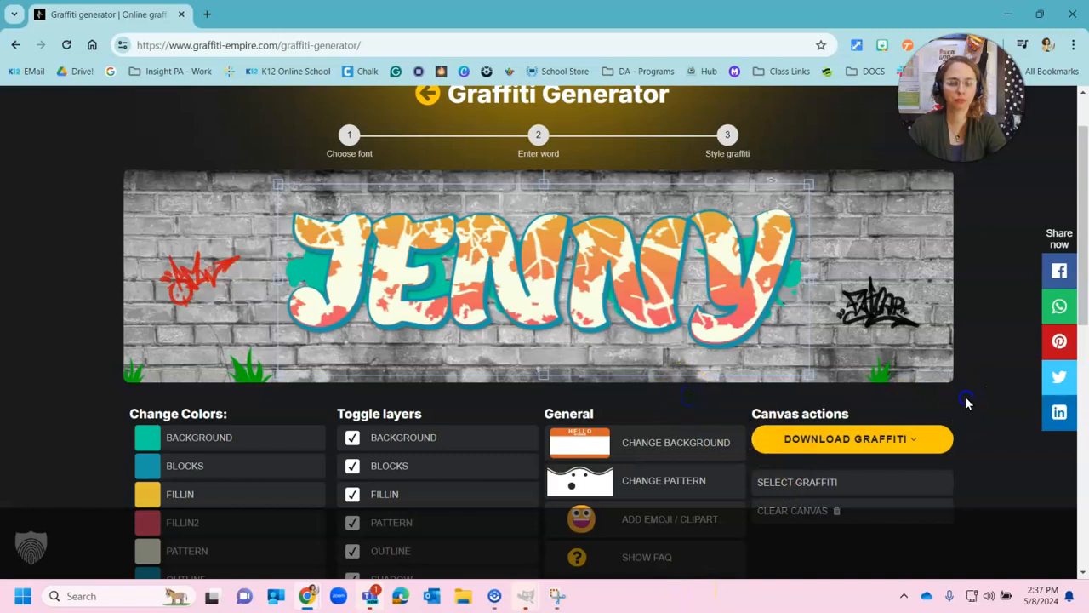
mouse_move(98, 286)
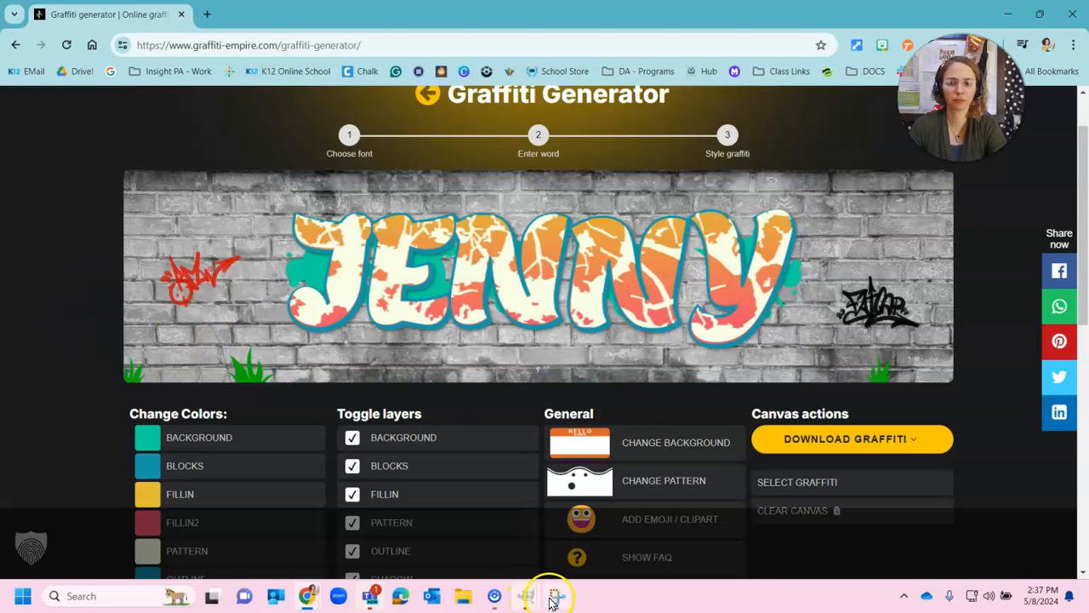
- Restore Snipping Tool and capture a new snip of the JENNY graffiti banner
left_click(555, 595)
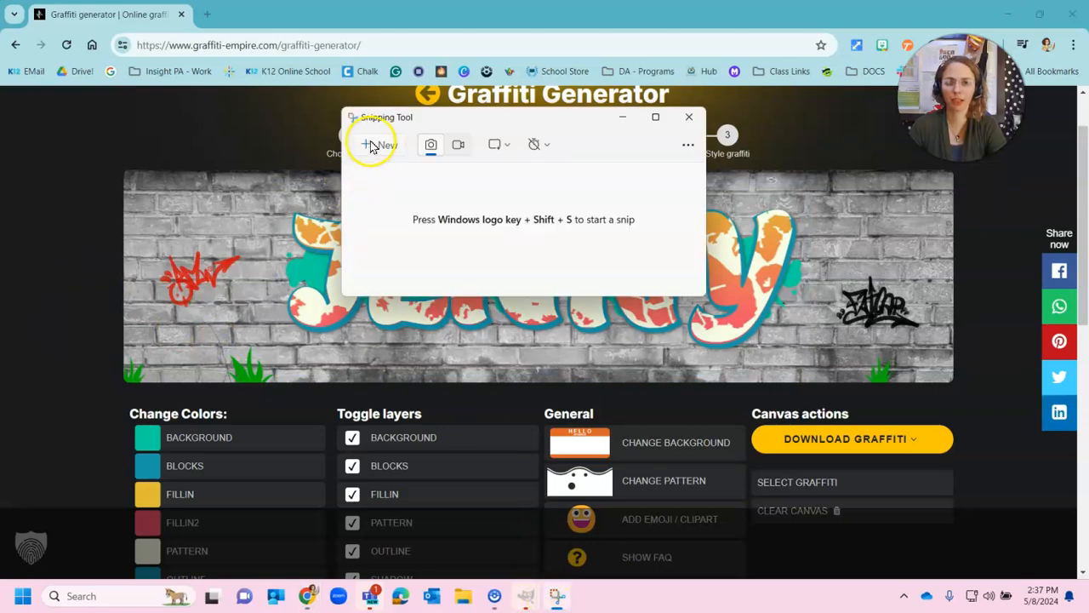
left_click(687, 116)
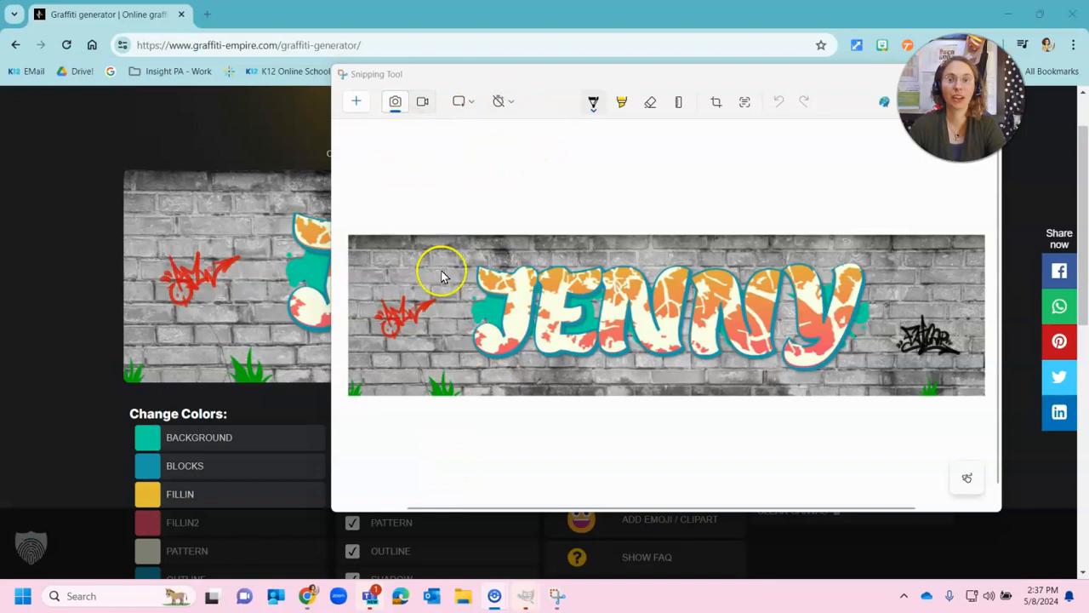
mouse_move(354, 238)
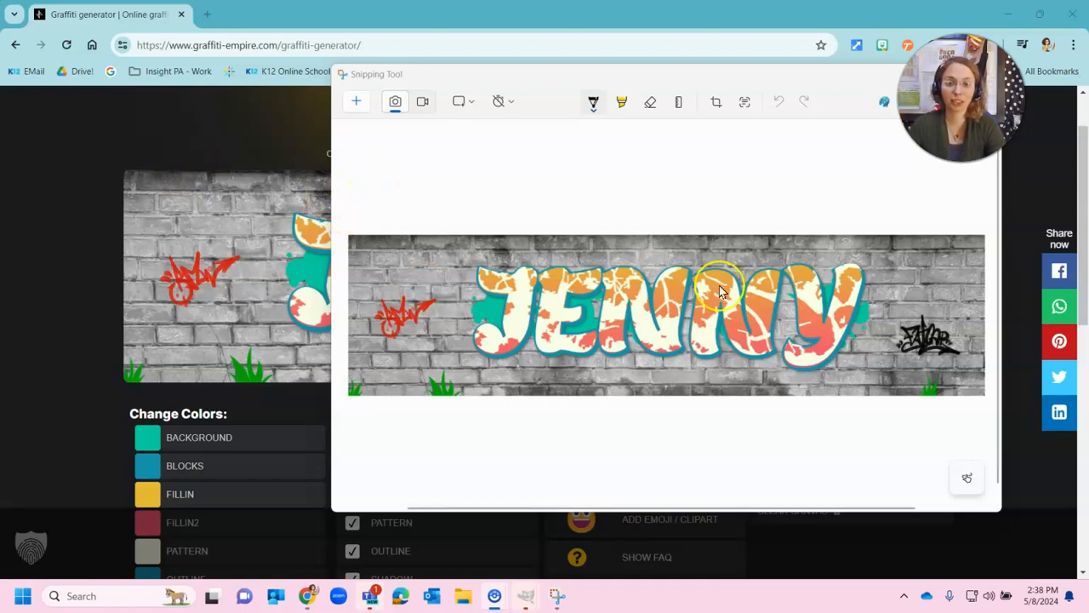
mouse_move(729, 77)
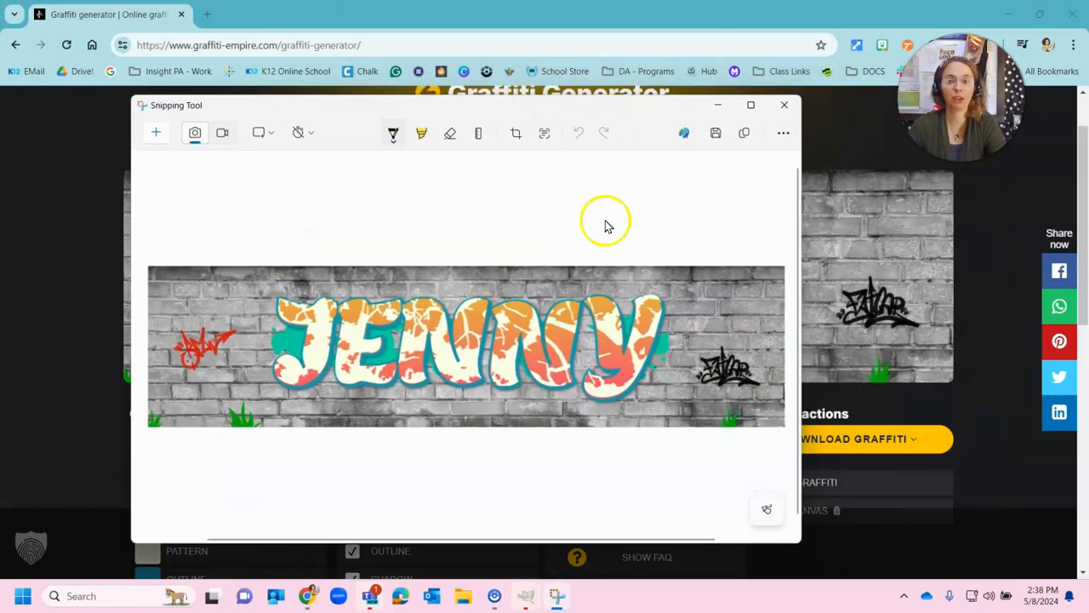
mouse_move(715, 133)
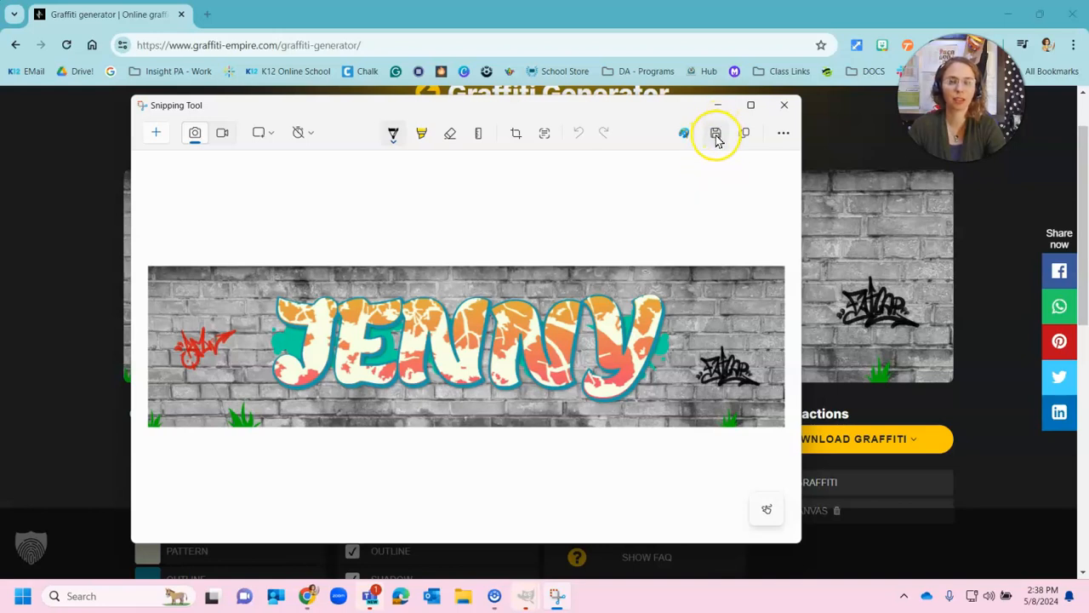
- Save the snip as PNG 'Graffiti 1' in the Gimp - Graffiti Animation folder
left_click(715, 133)
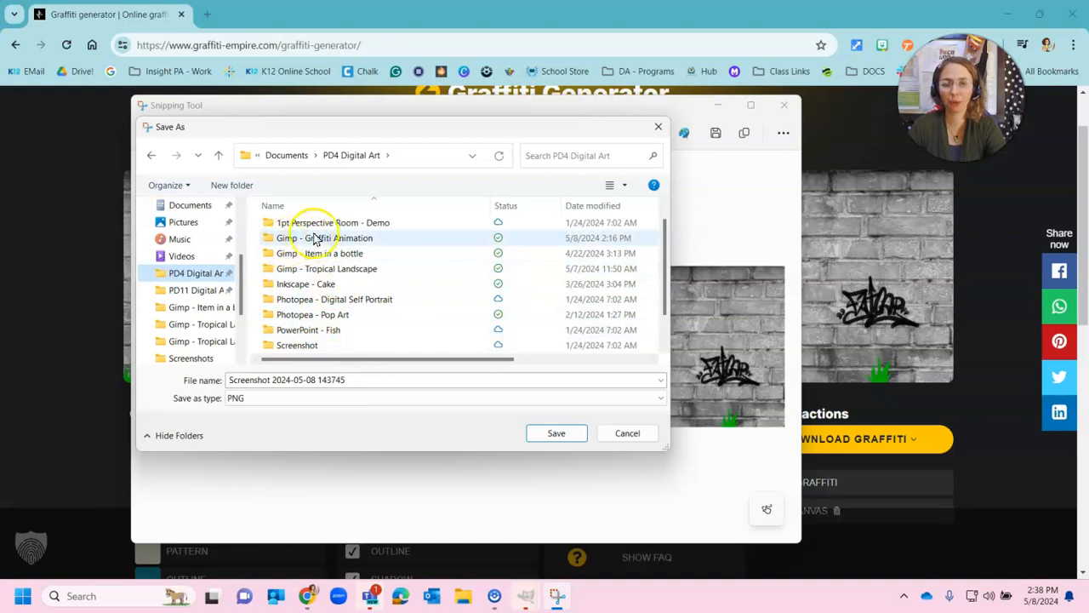
double_click(320, 238)
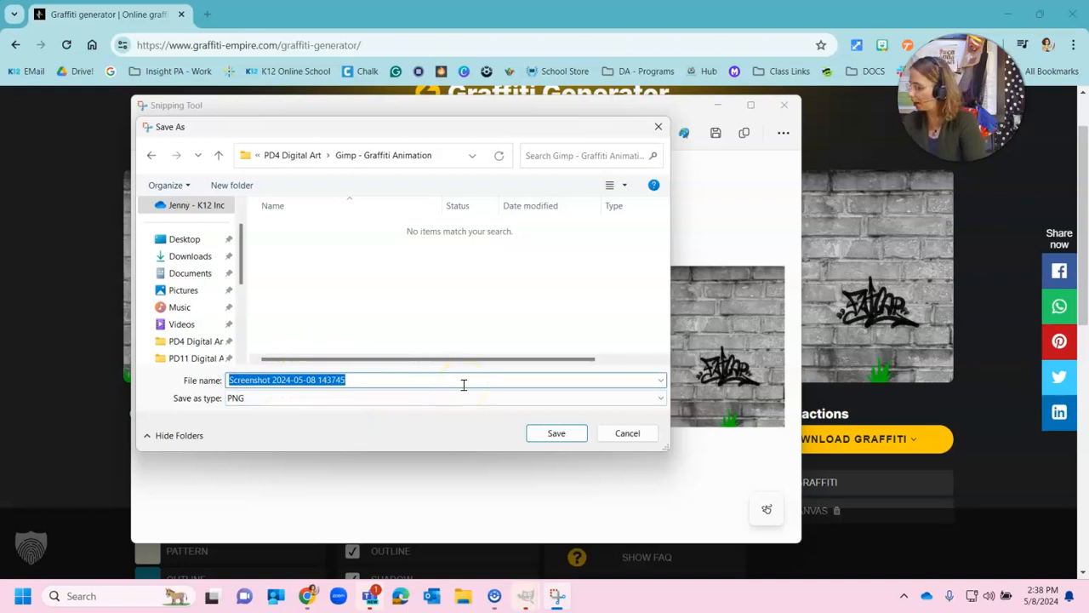
type("Graffiti 1")
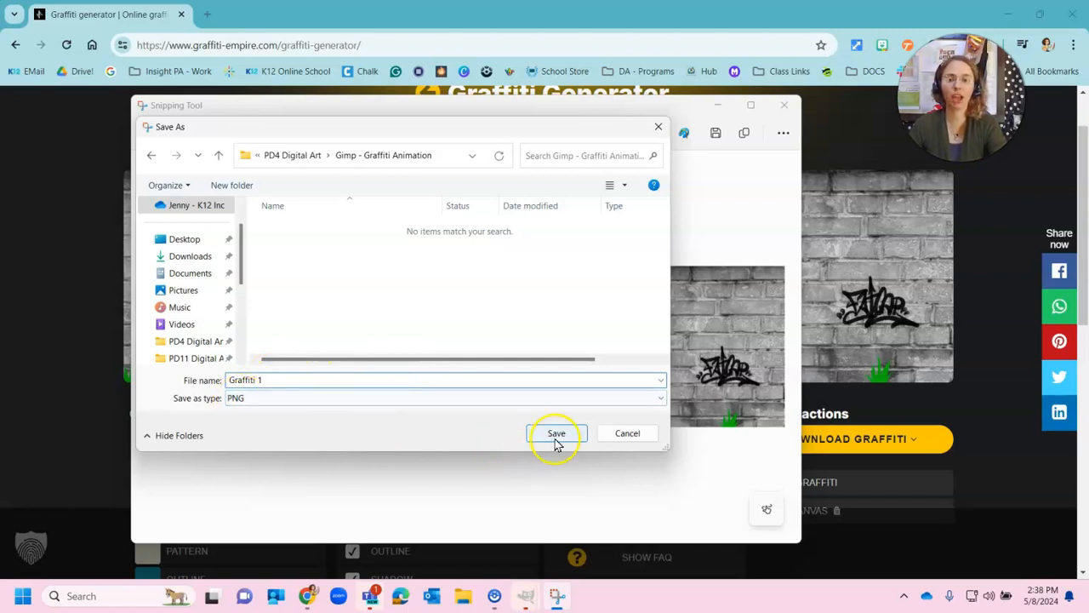
left_click(555, 434)
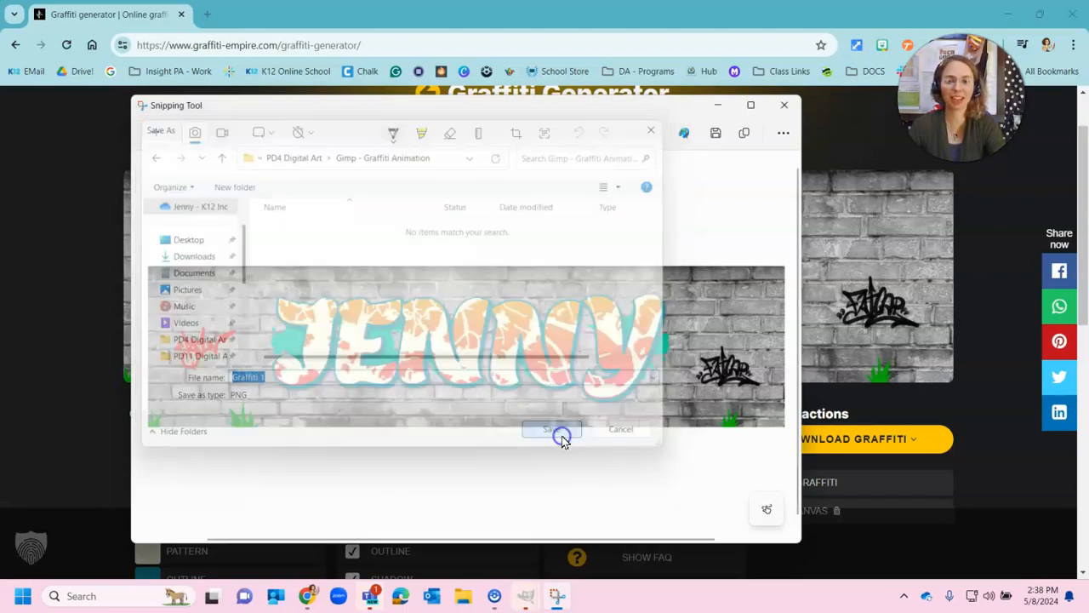
left_click(552, 429)
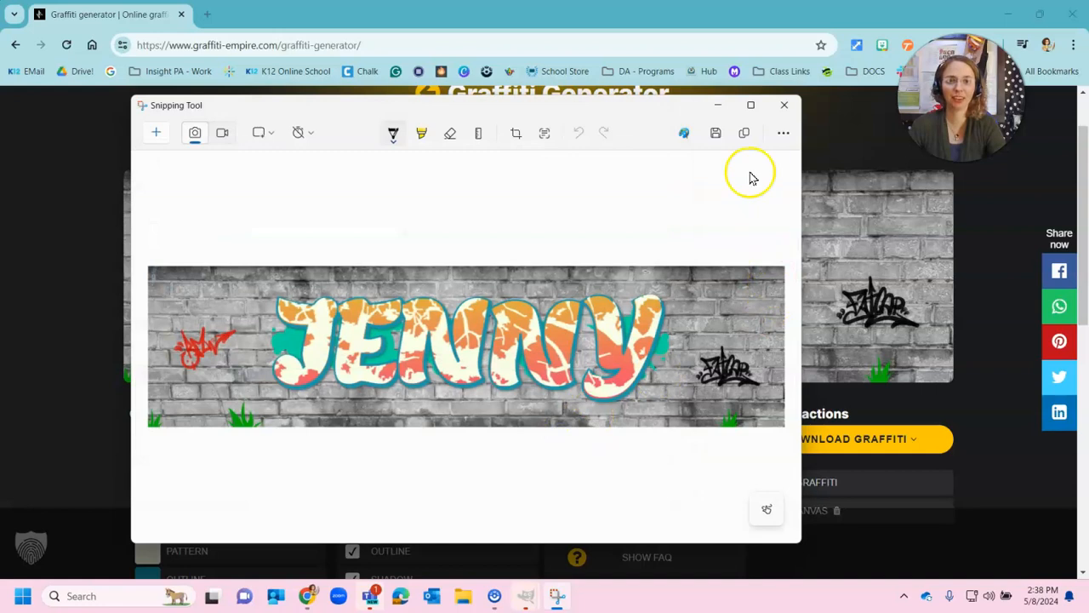
left_click(783, 105)
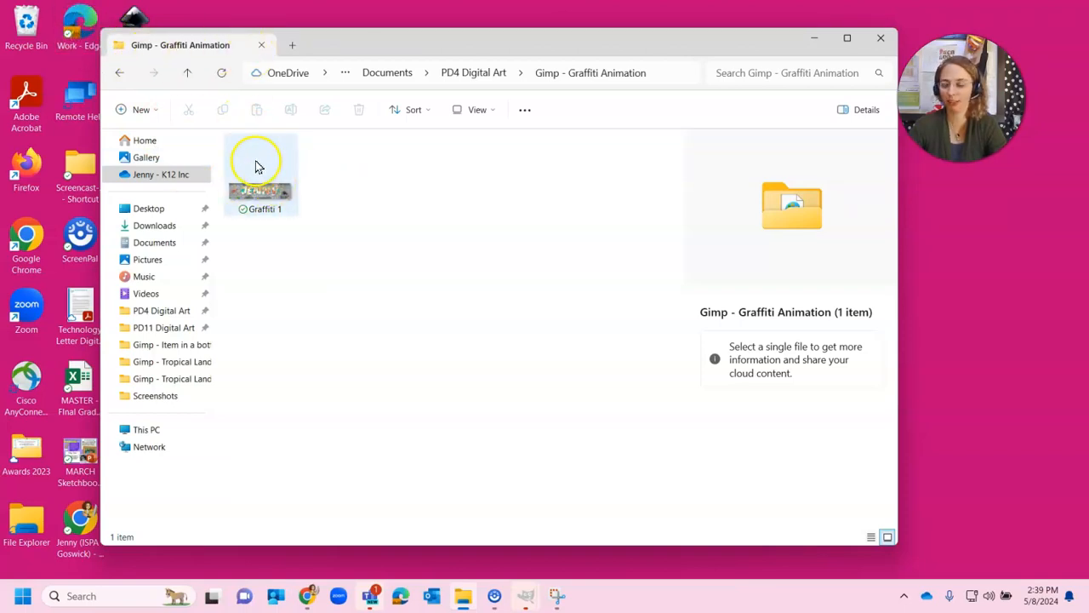
mouse_move(259, 170)
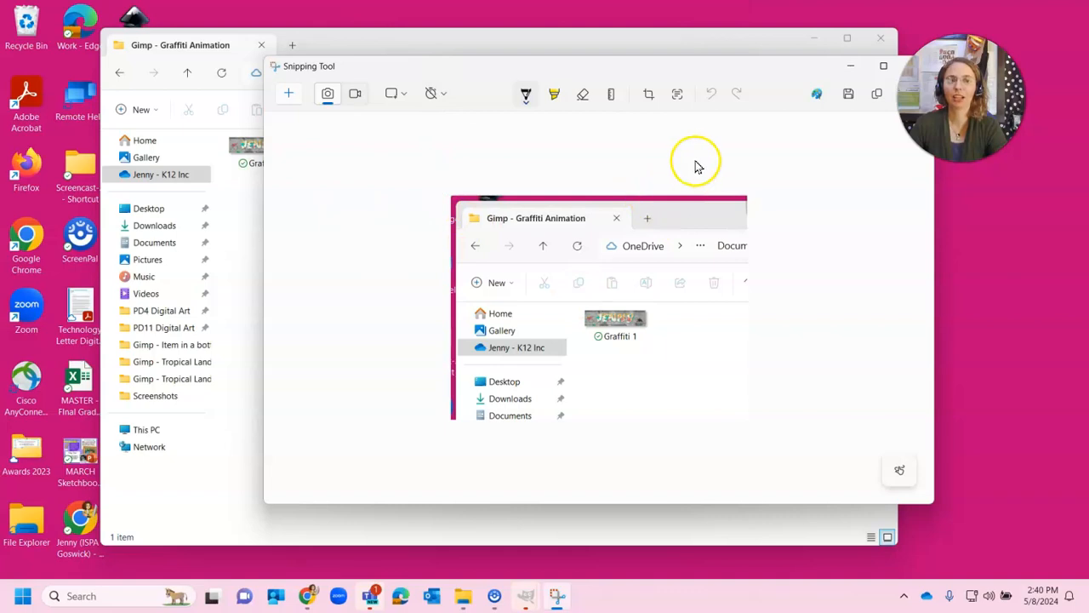
mouse_move(847, 94)
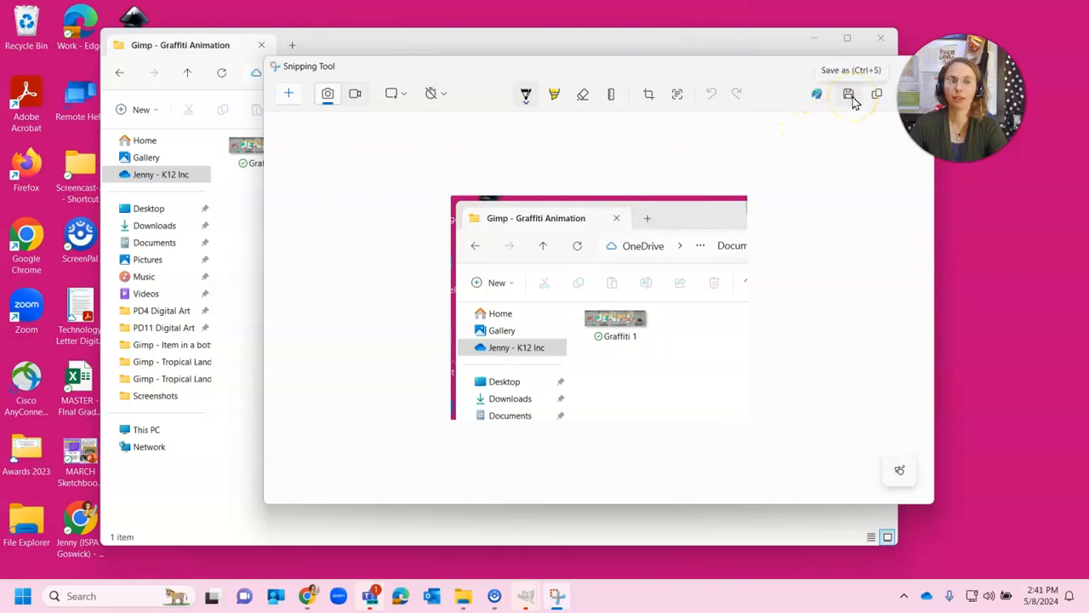
mouse_move(774, 196)
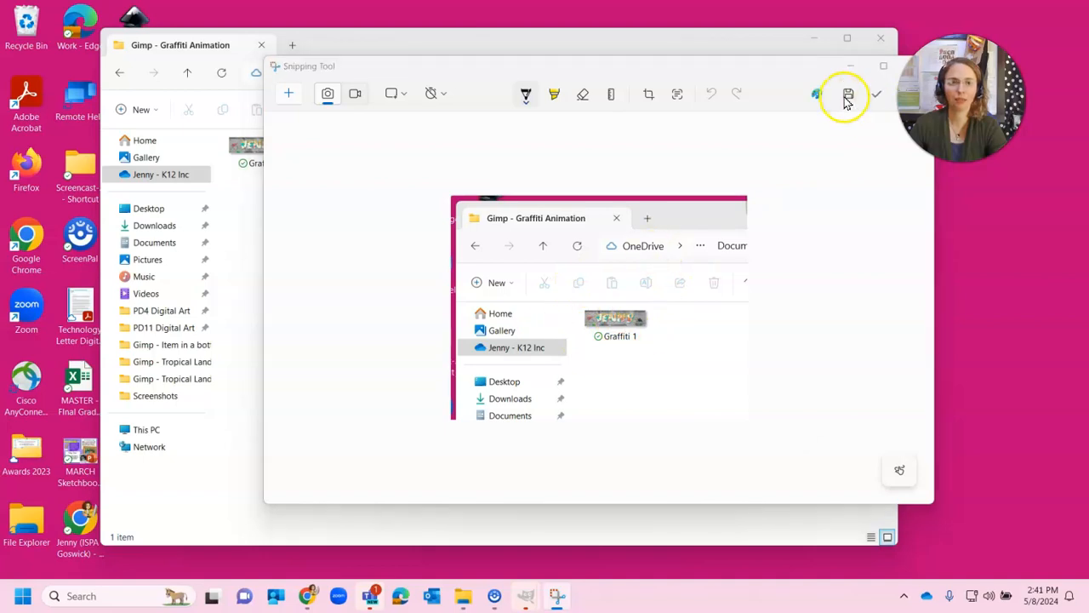
- Save the folder snip as '12.02 - Screenshot' PNG in the PD4 Digital Art folder
left_click(848, 94)
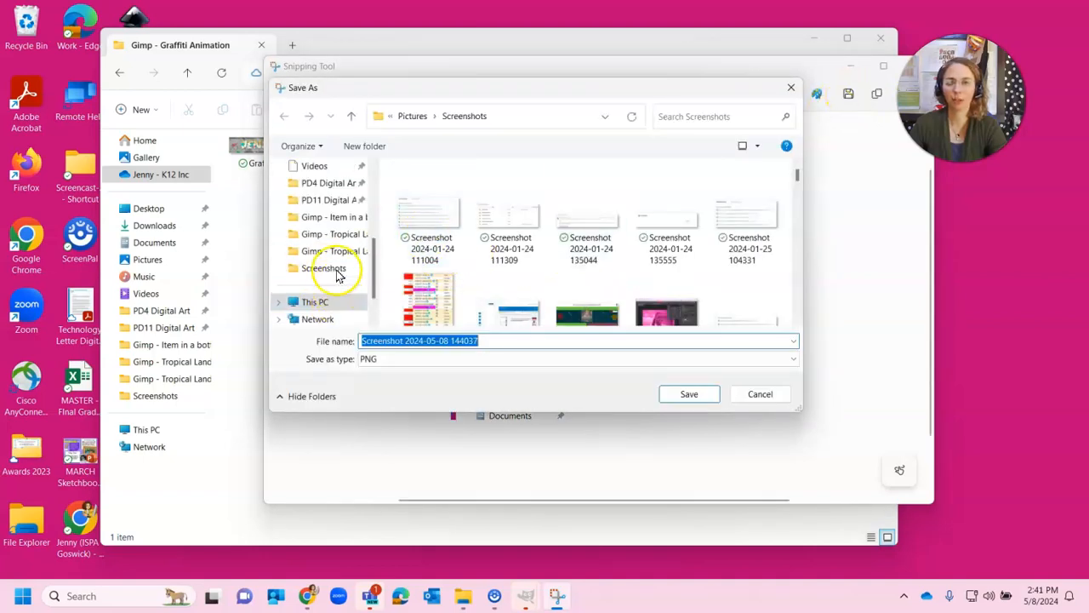
left_click(331, 199)
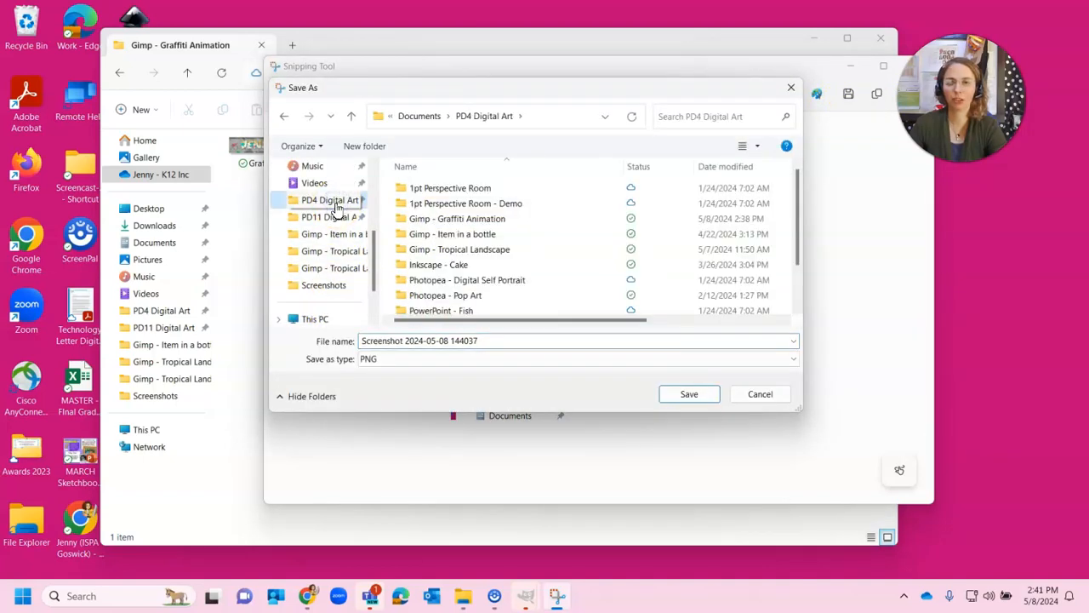
left_click(429, 289)
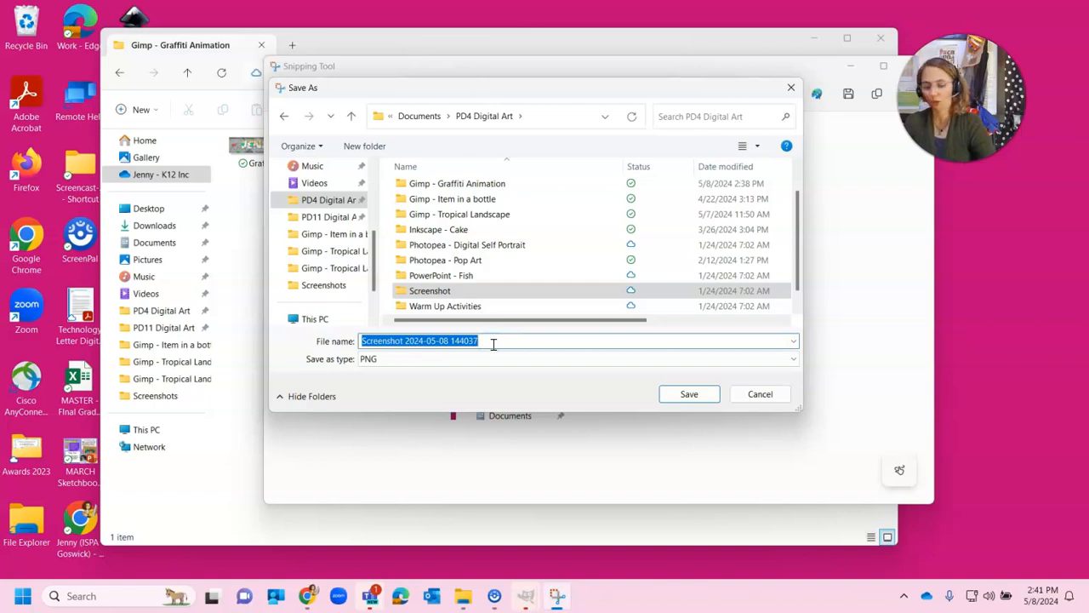
type("12.02 -Screensho")
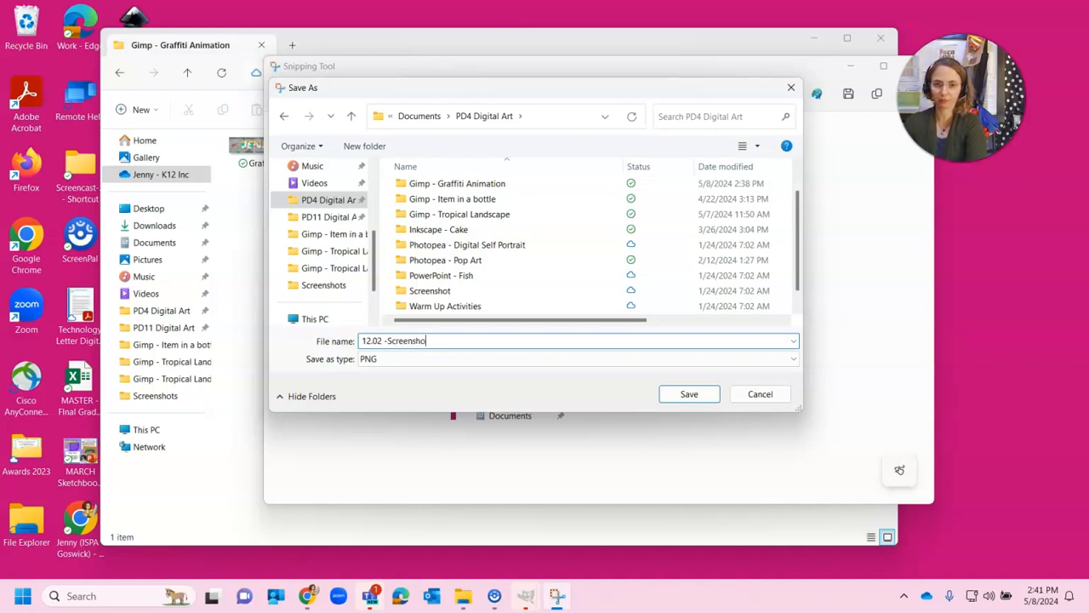
type("t")
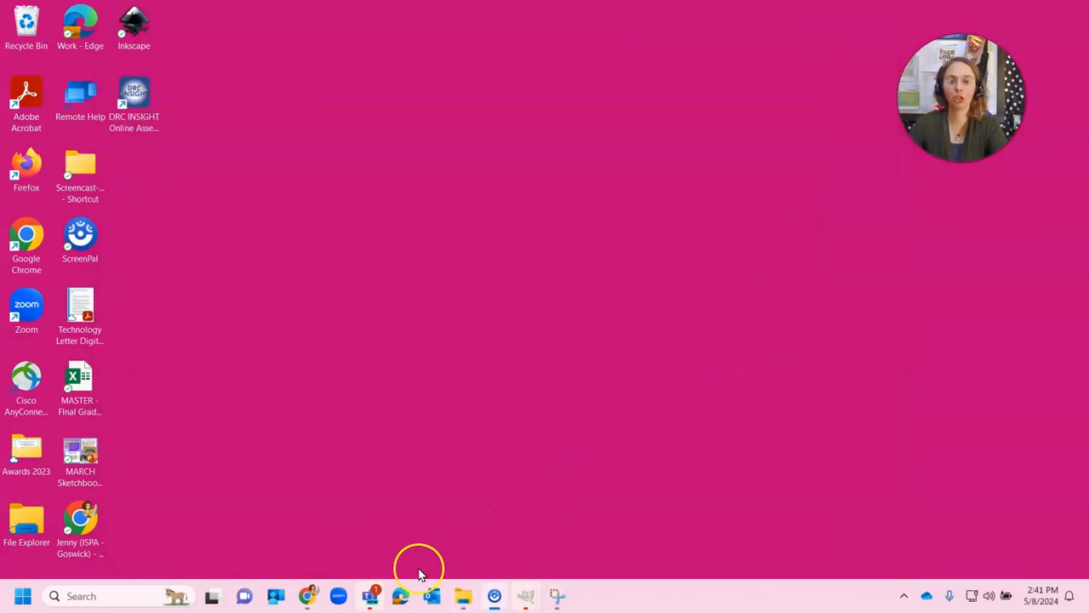
mouse_move(306, 595)
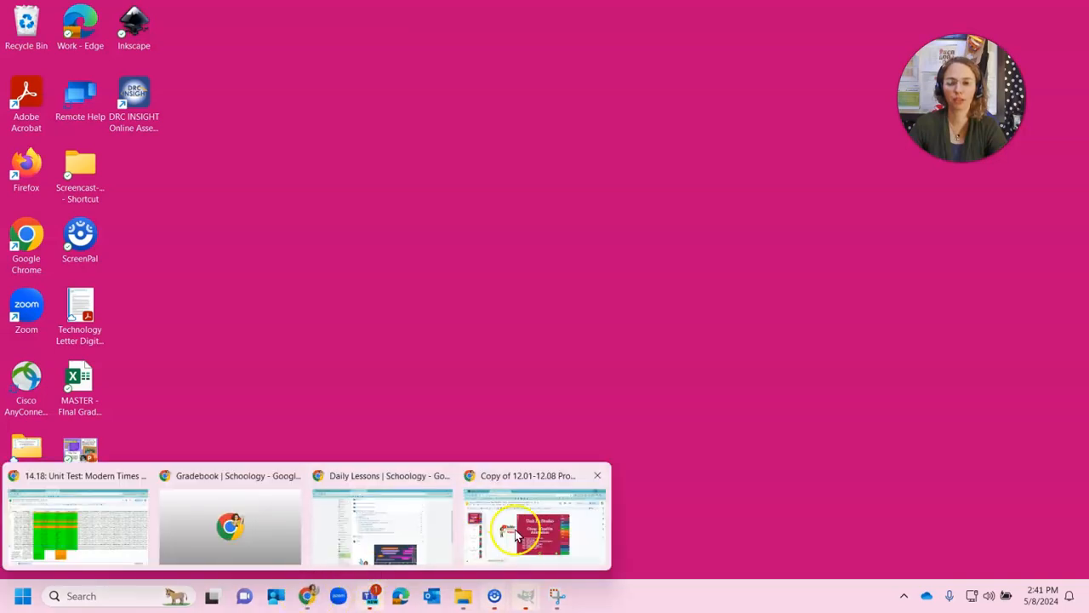
- Switch to the sketchbook presentation and go to the 12.02 - Create an Image slide
left_click(527, 524)
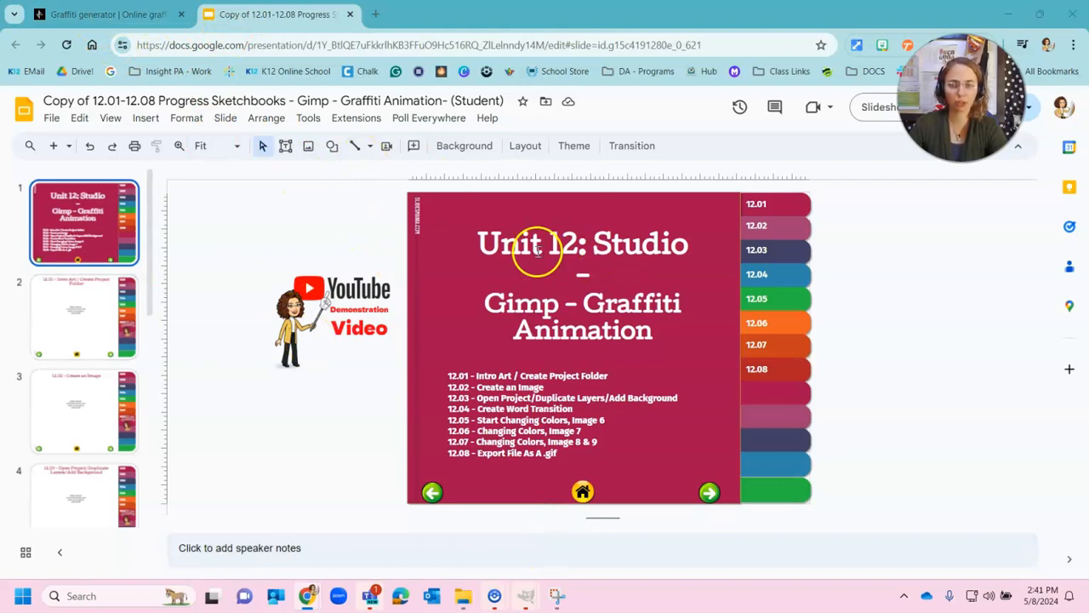
left_click(83, 316)
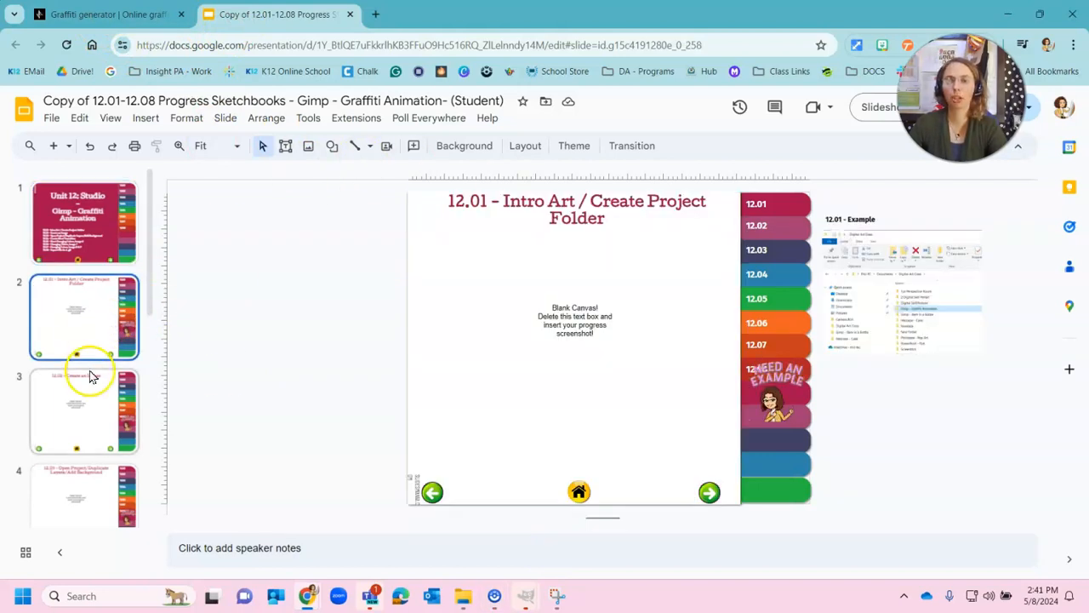
left_click(85, 411)
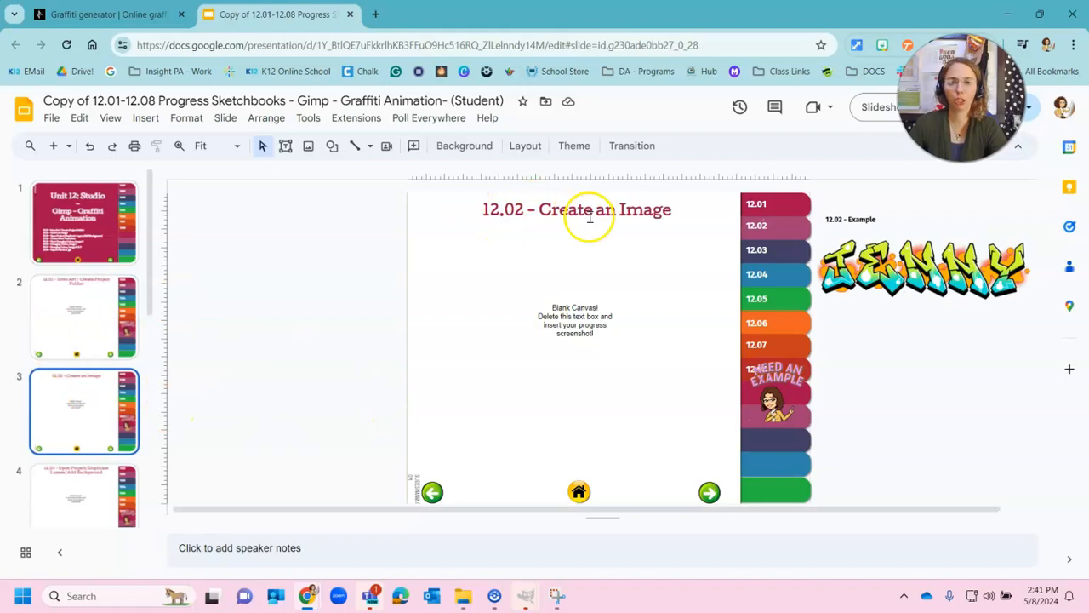
mouse_move(514, 269)
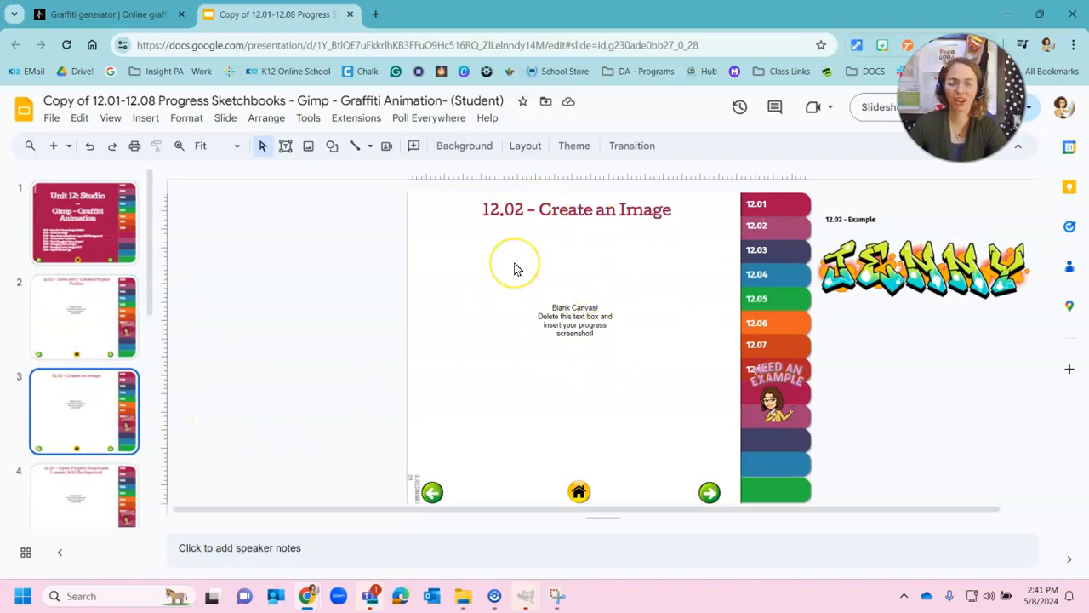
- Start an image upload from computer and browse into the PD4 Digital Art folder
left_click(147, 117)
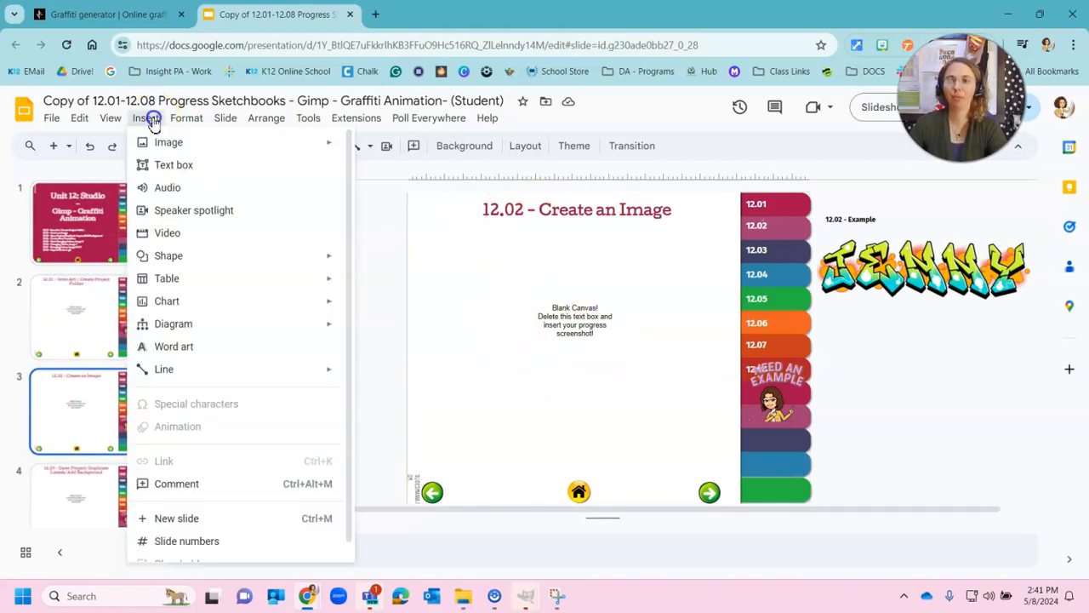
left_click(643, 234)
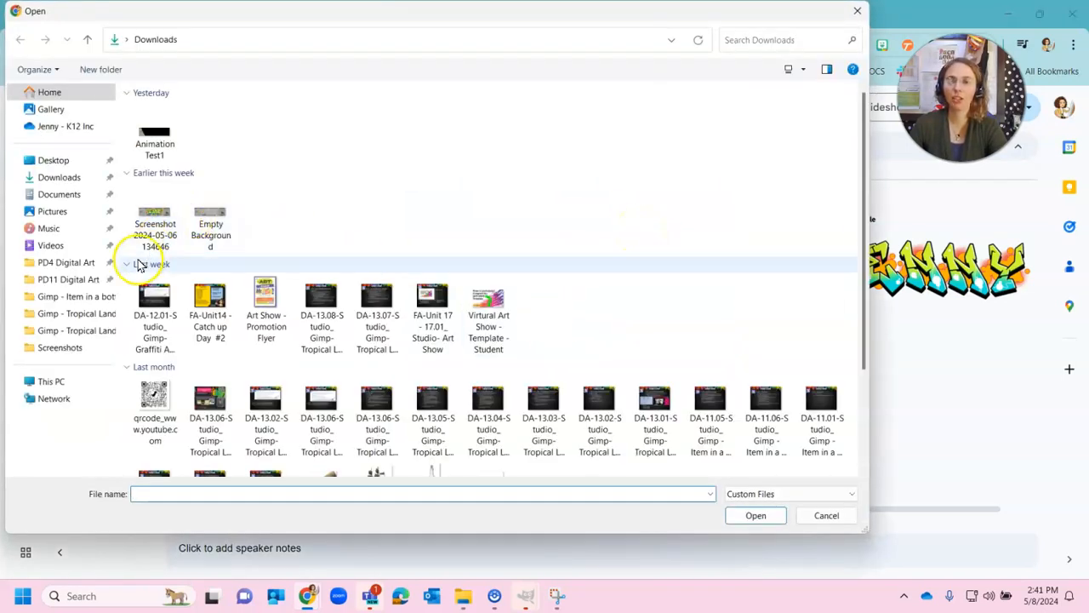
left_click(67, 262)
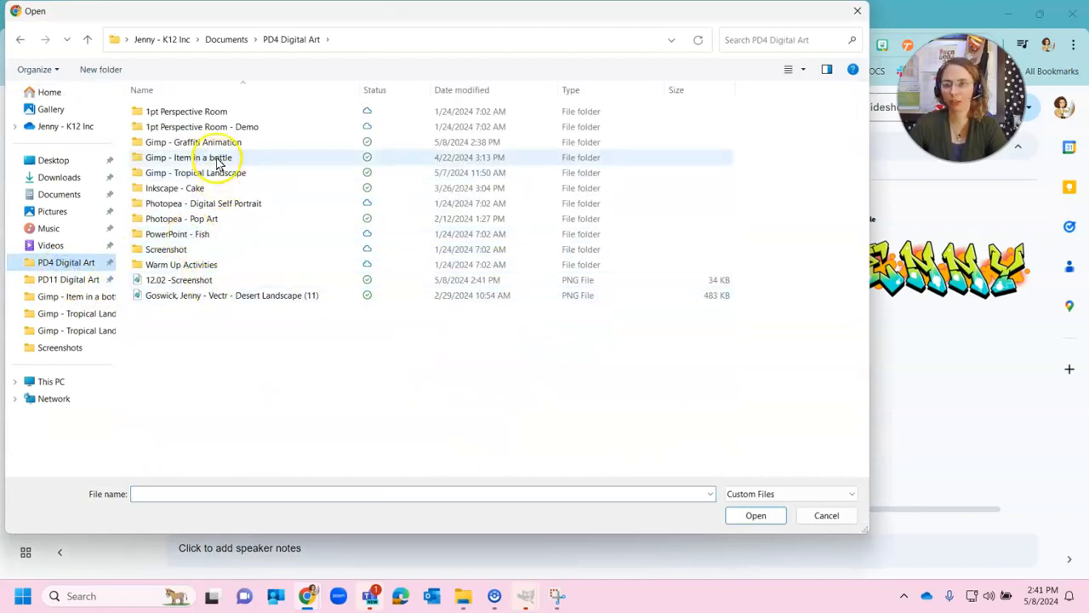
double_click(194, 143)
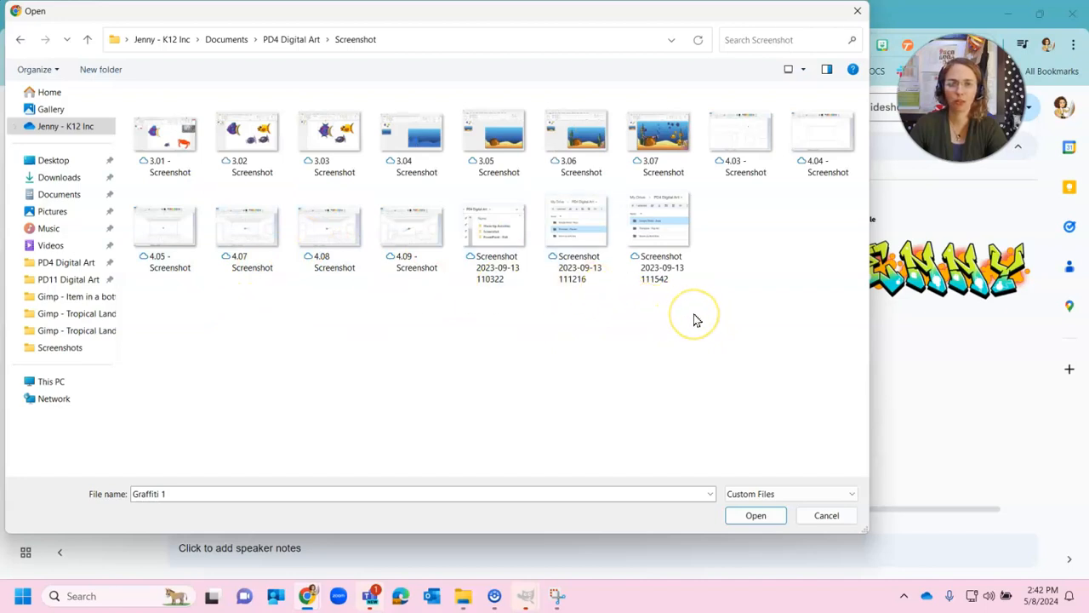
left_click(497, 230)
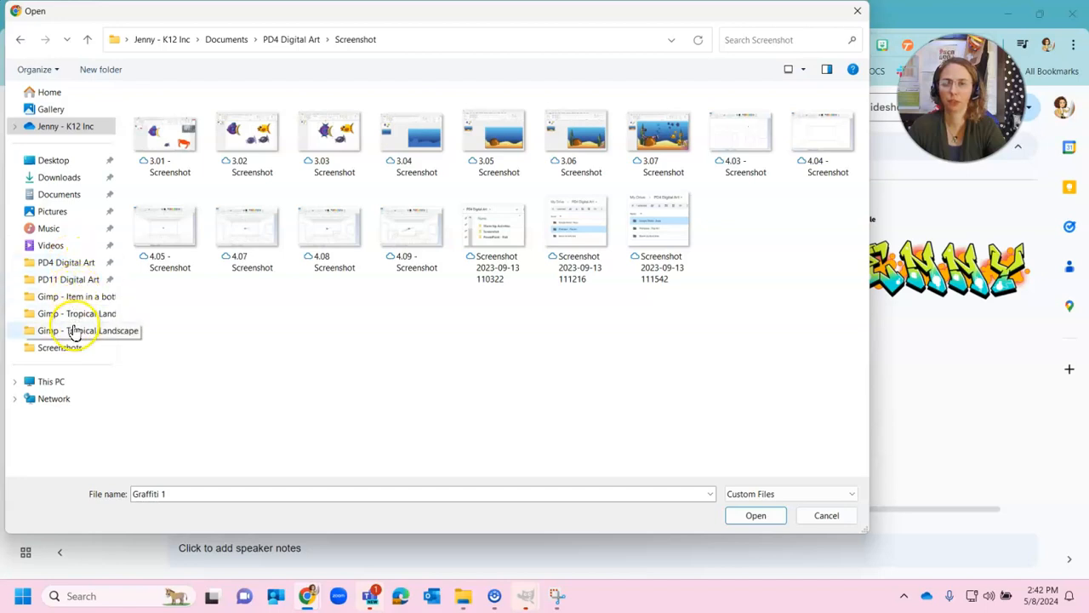
- Pick the newest folder screenshot from Pictures > Screenshots to insert it
left_click(59, 347)
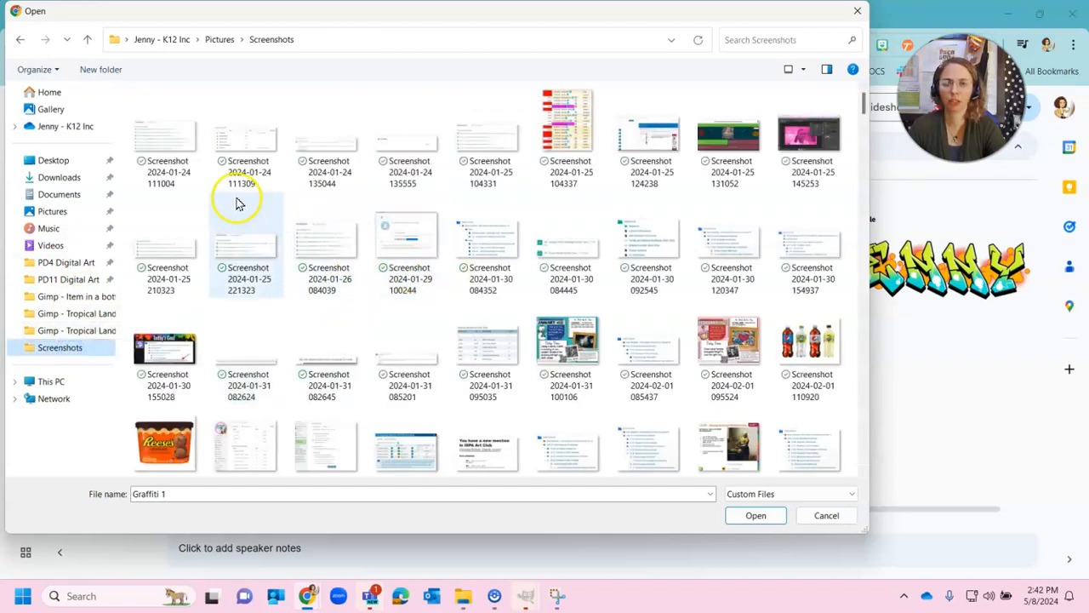
scroll("down", 3)
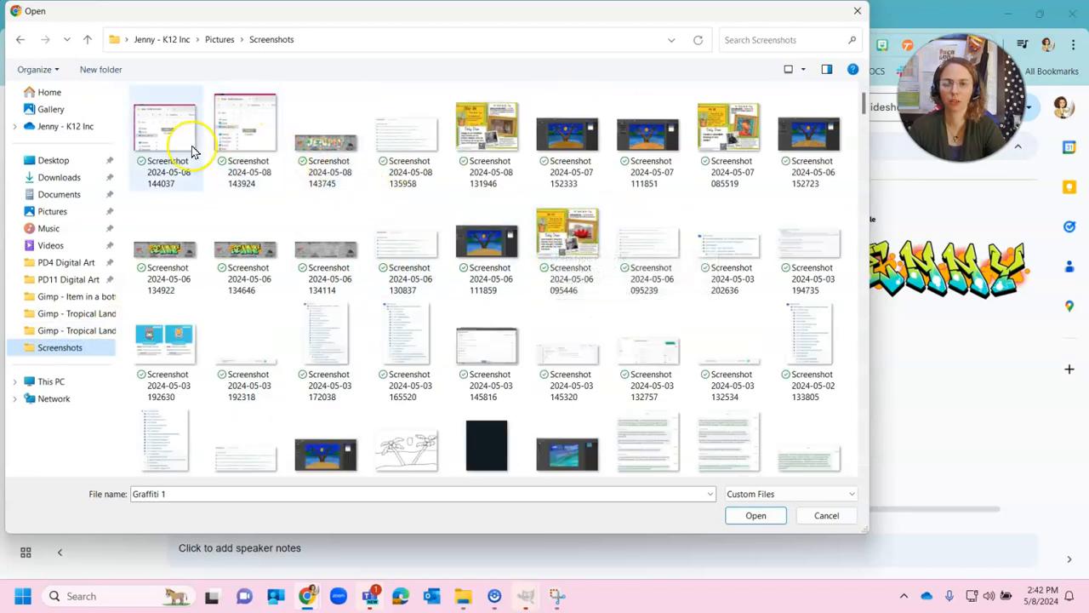
left_click(754, 514)
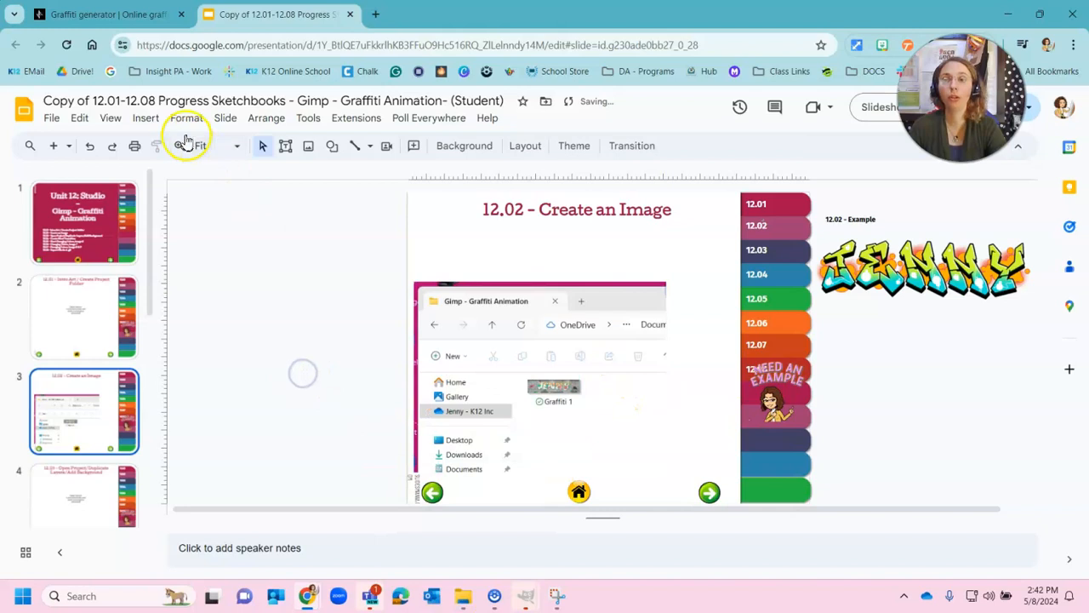
- Upload Graffiti 1 from the Gimp - Graffiti Animation folder onto the 12.02 slide
left_click(147, 117)
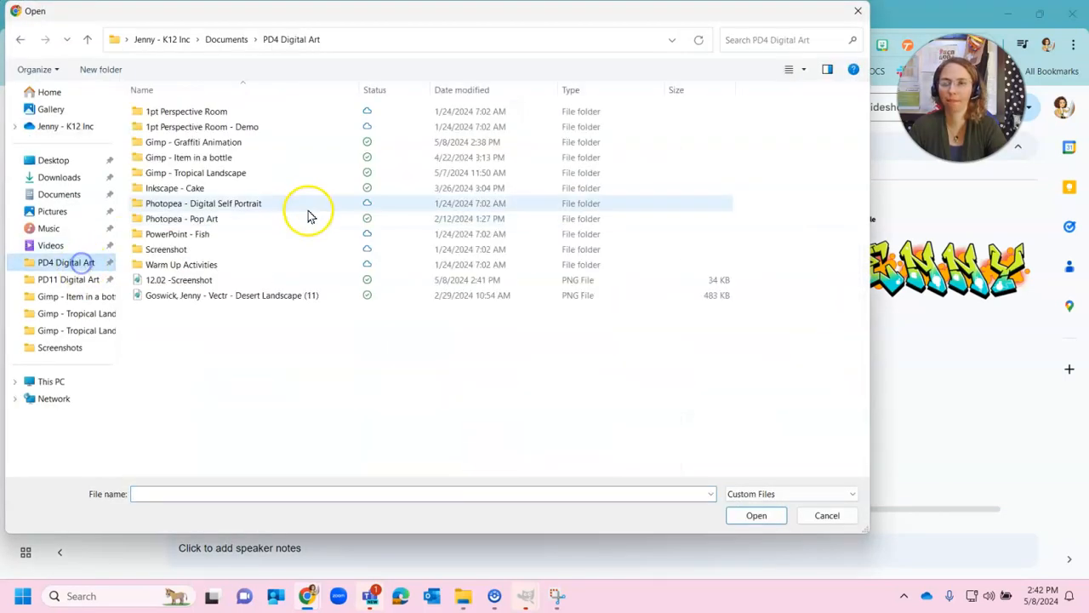
double_click(192, 143)
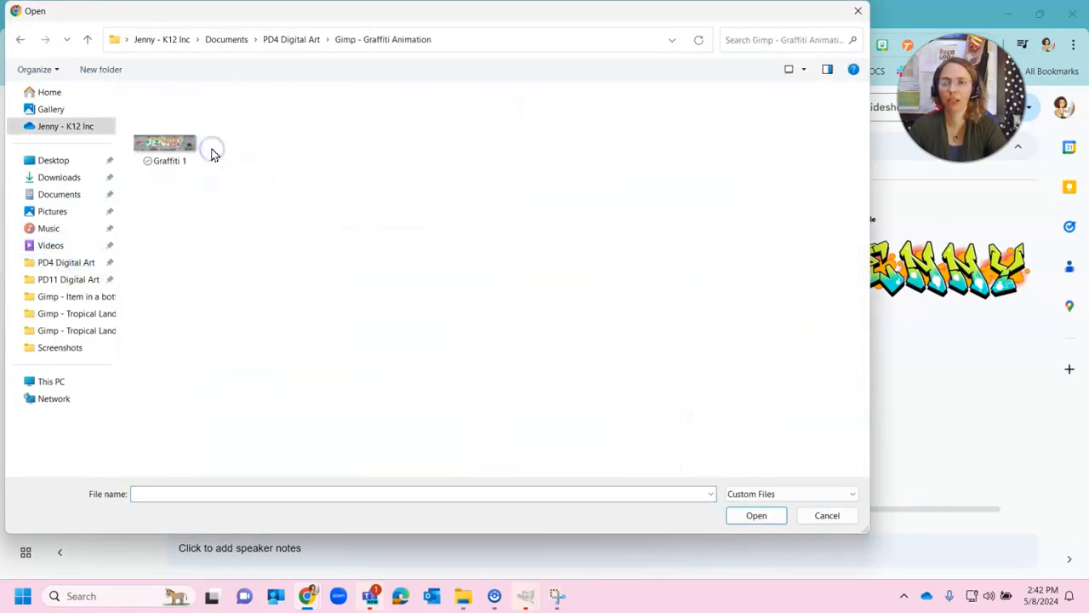
left_click(756, 514)
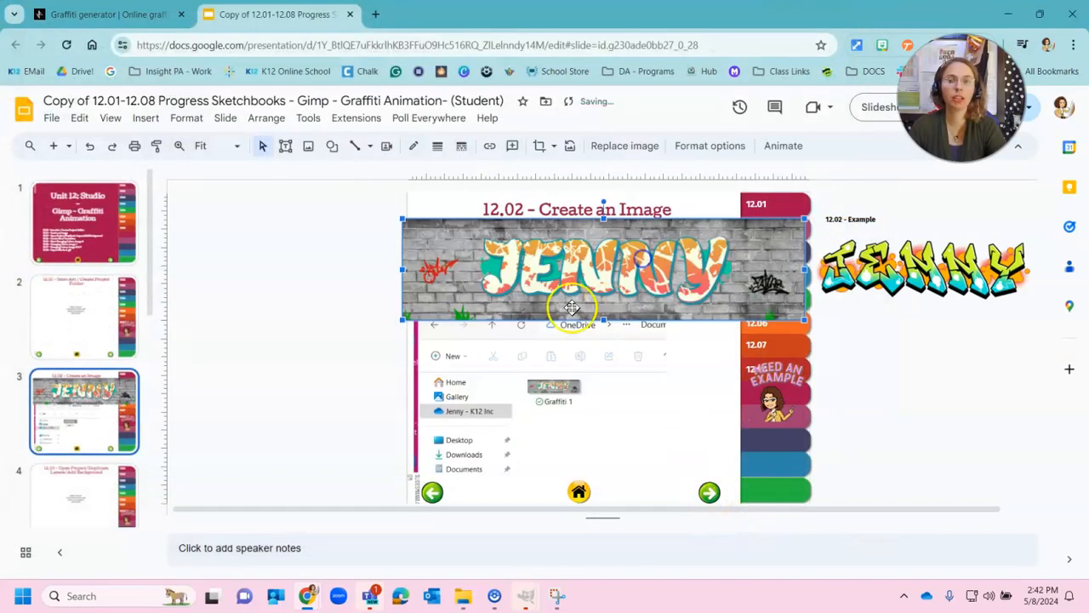
mouse_move(711, 366)
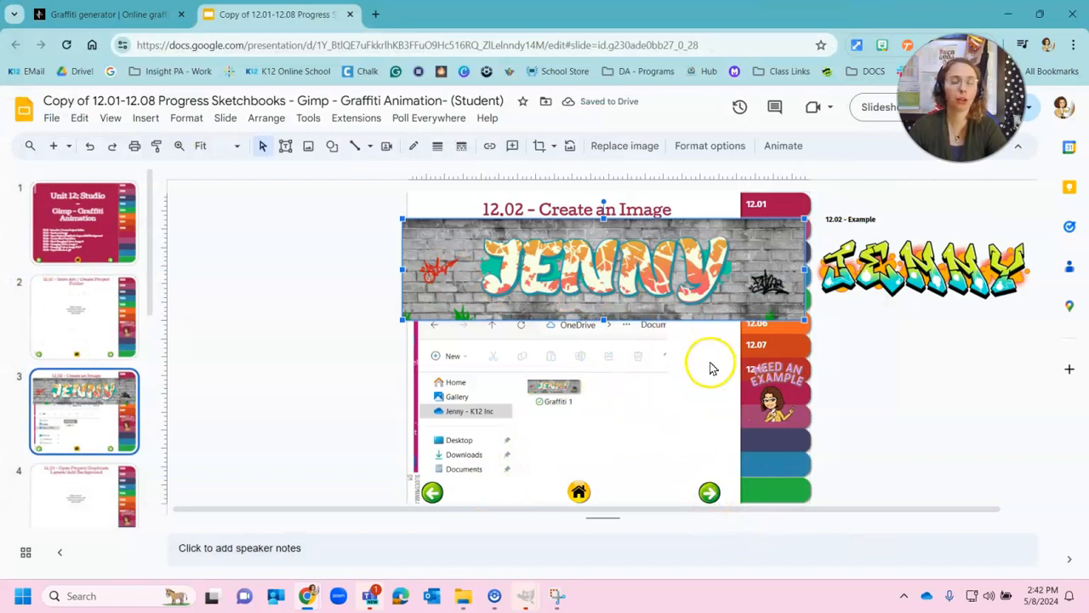